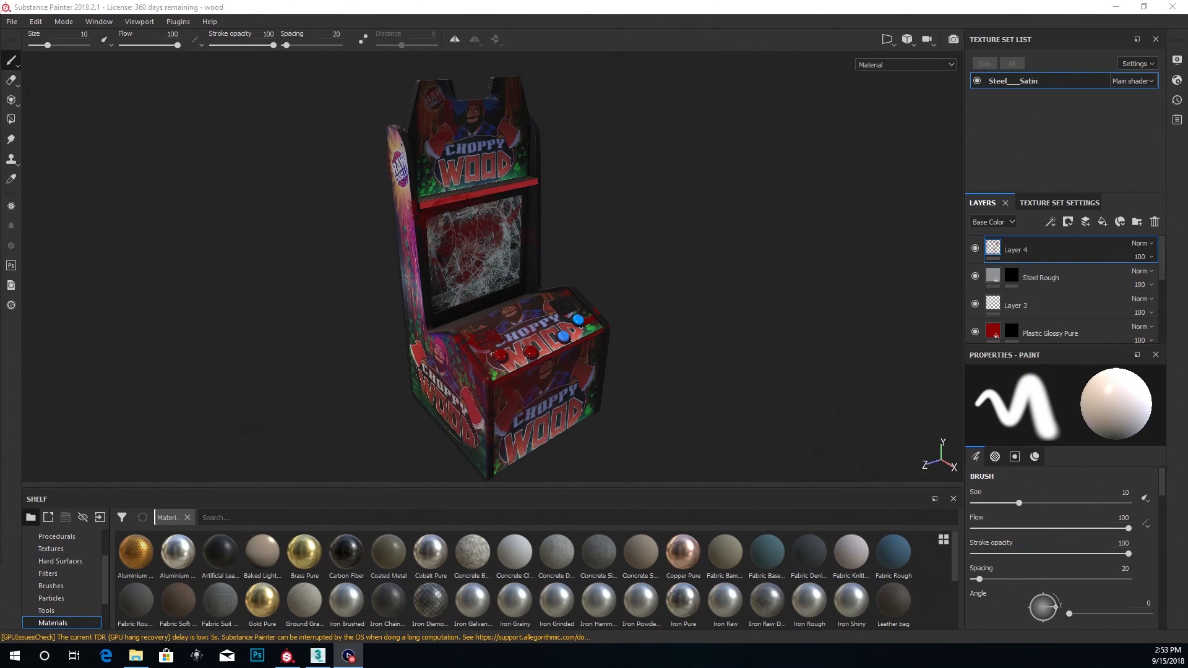
mouse_move(639, 304)
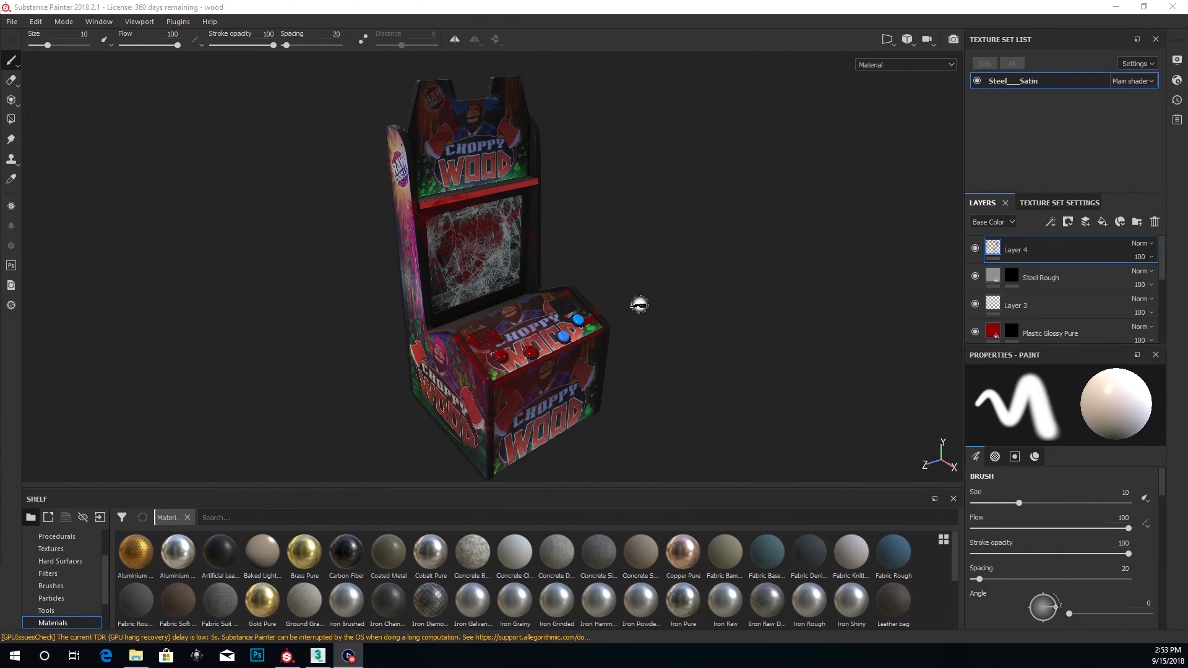
mouse_move(633, 302)
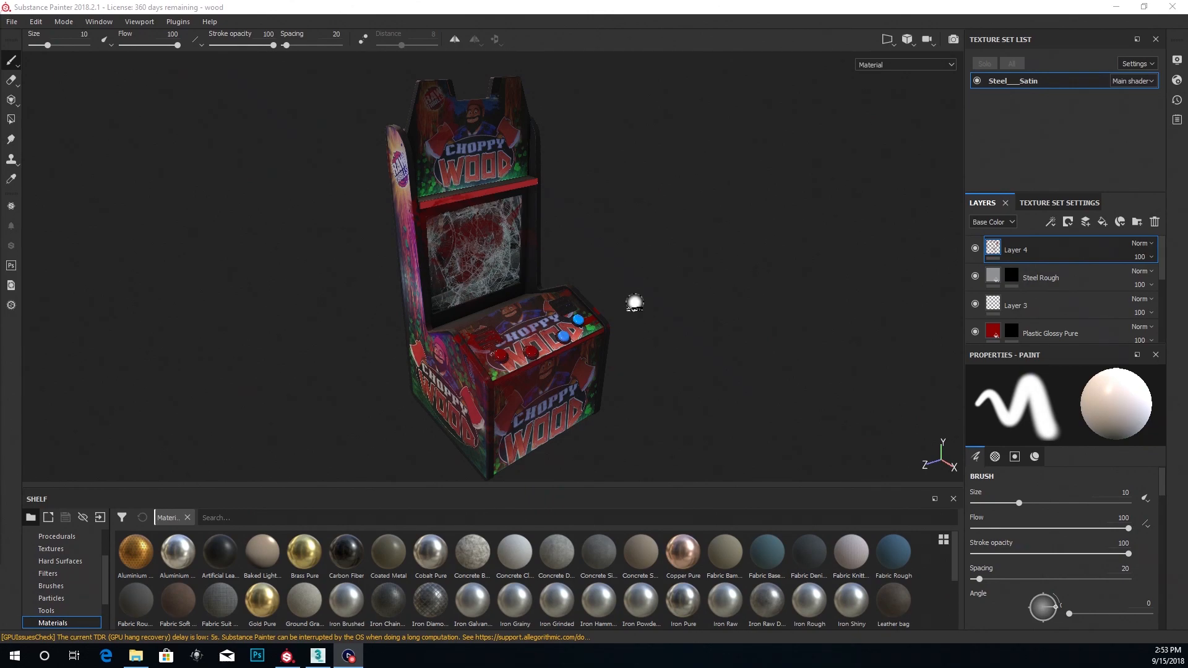
mouse_move(375, 399)
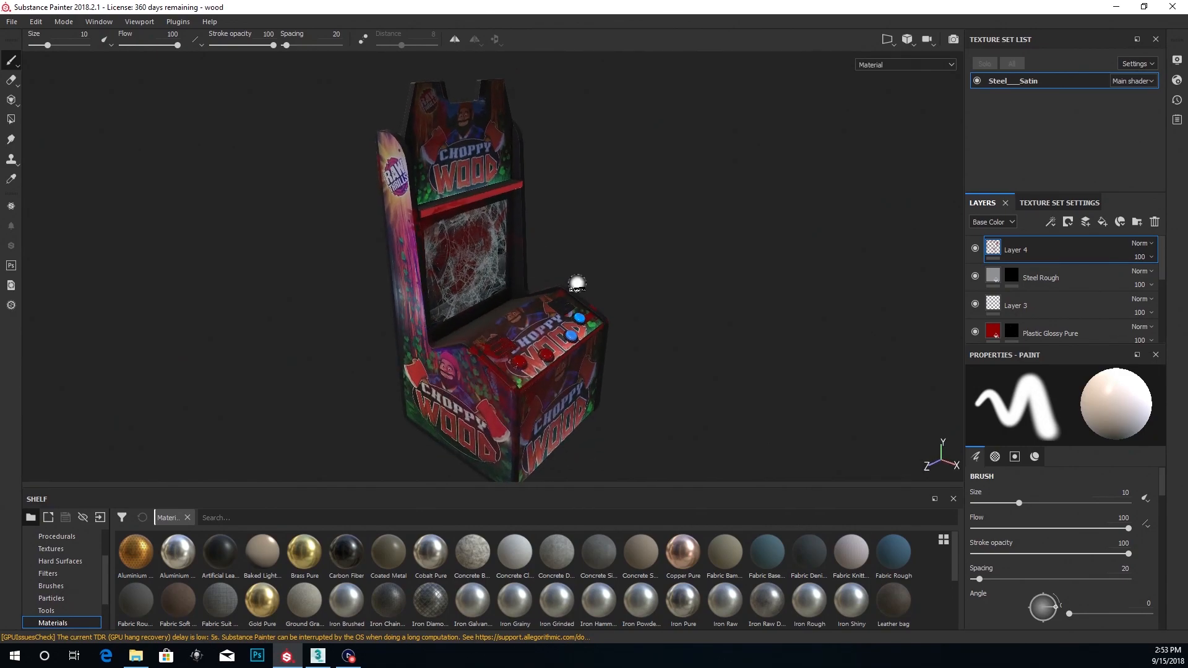
- Start a texture export of the cabinet from Substance Painter's File menu
left_click_drag(485, 288, 489, 250)
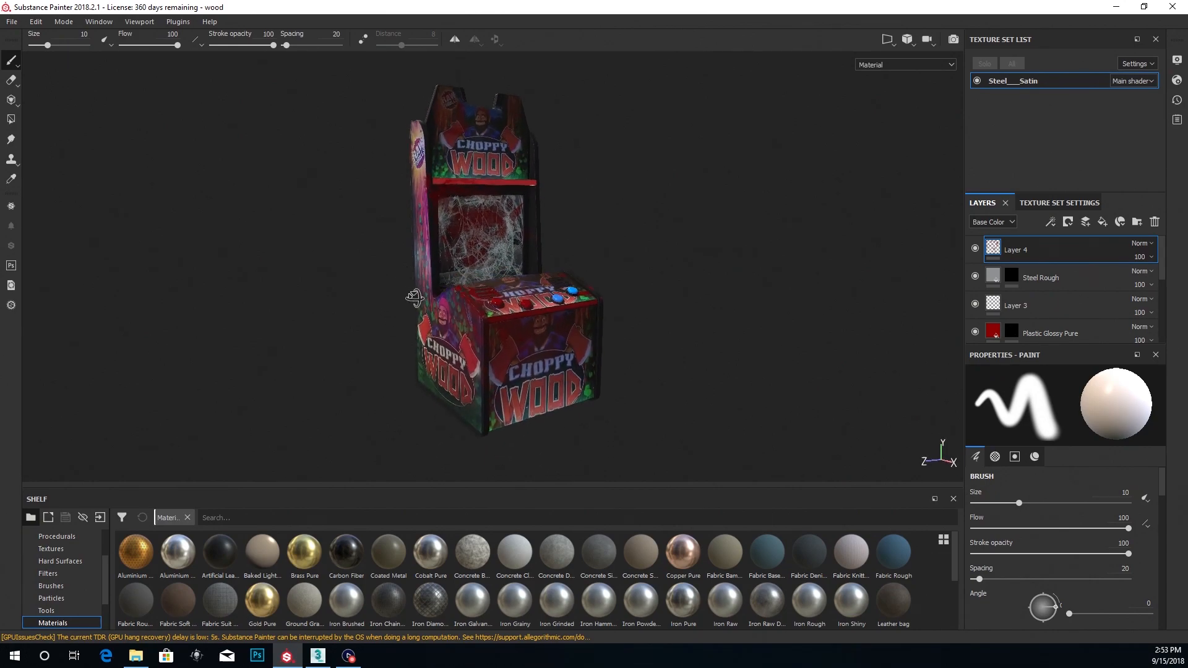
left_click(11, 21)
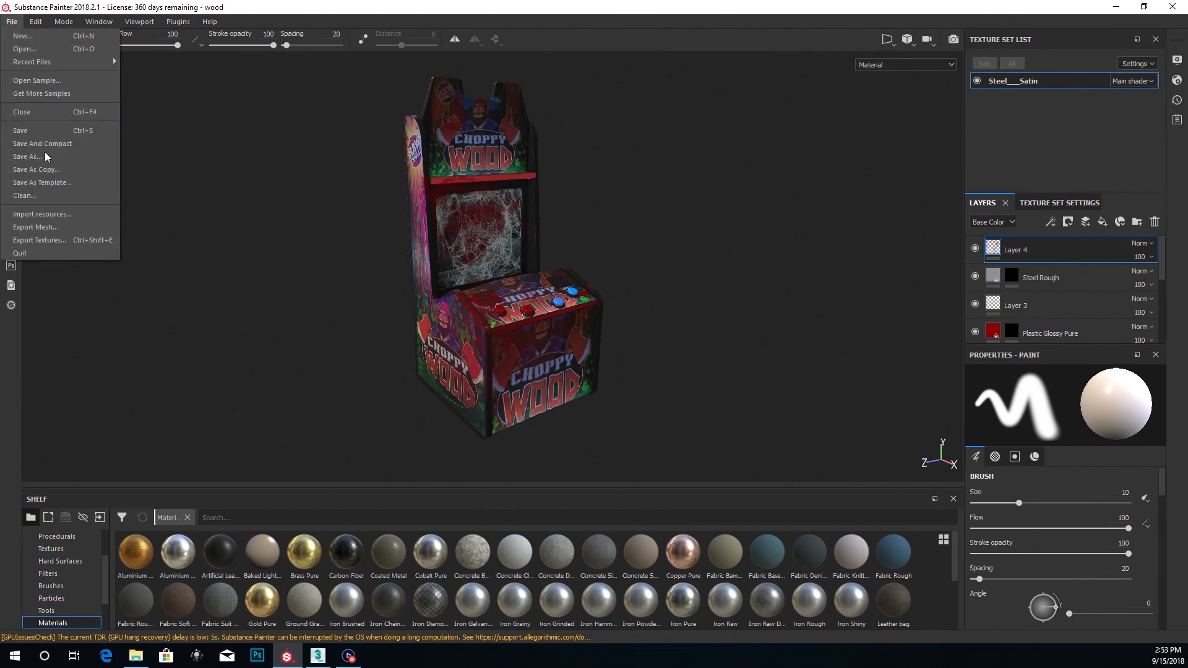
left_click(39, 240)
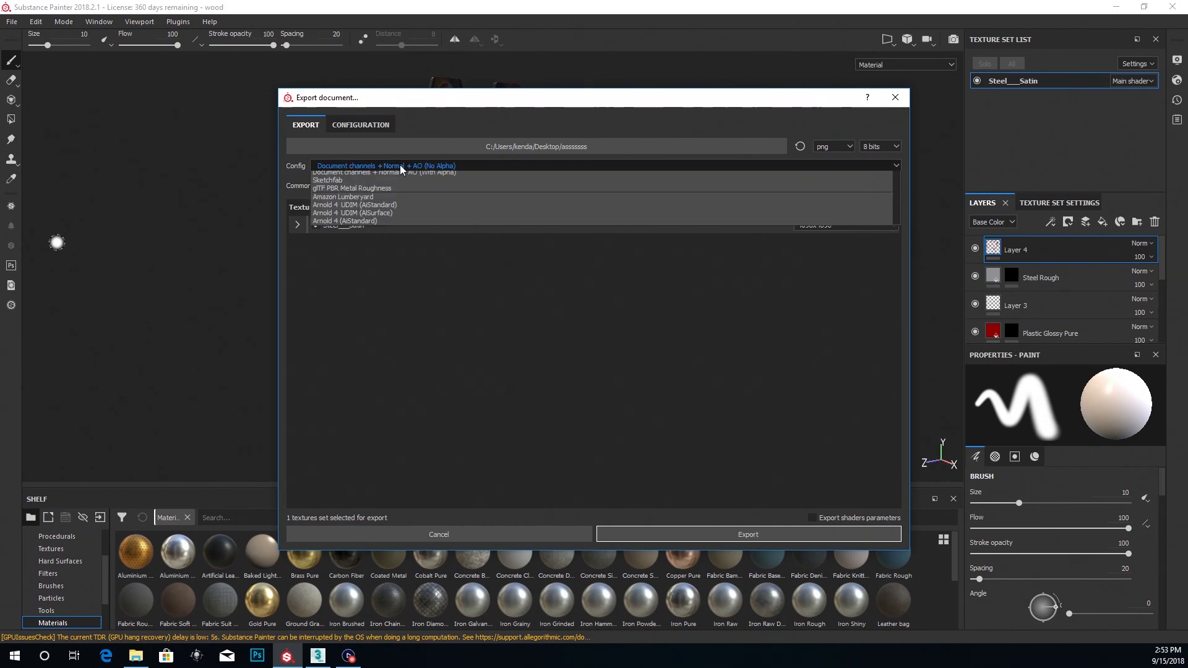
- Choose the PBR SpecGloss from MetalRough export preset and begin picking a destination
scroll("down", 3)
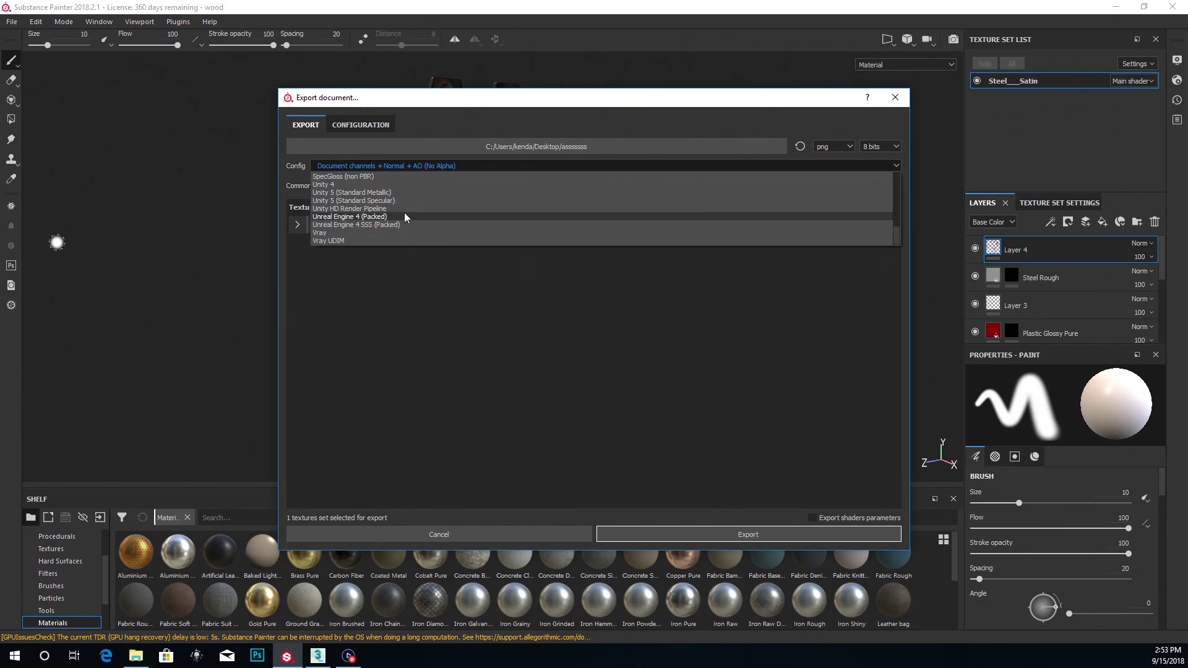
scroll("up", 3)
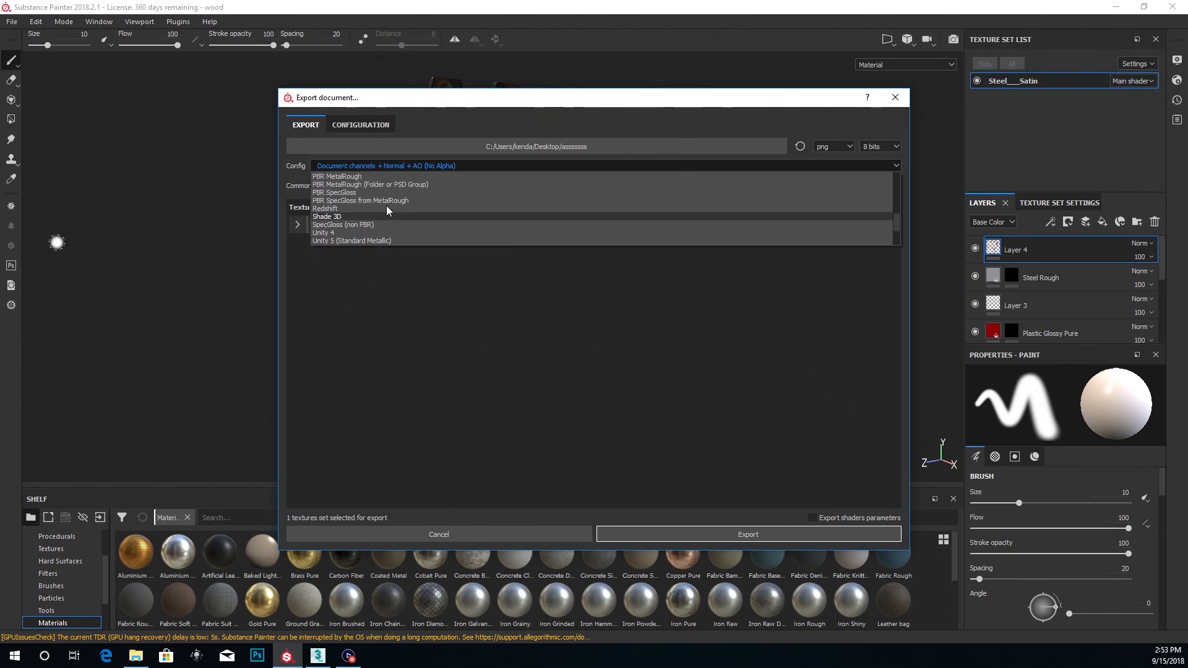
left_click(361, 201)
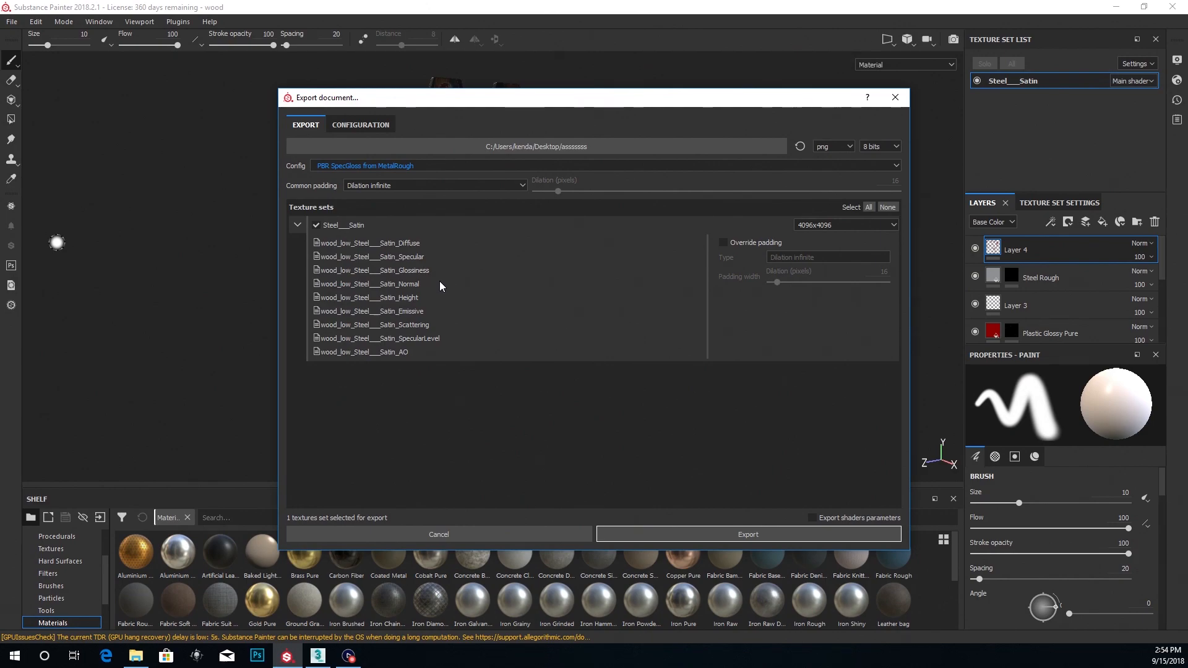
mouse_move(451, 349)
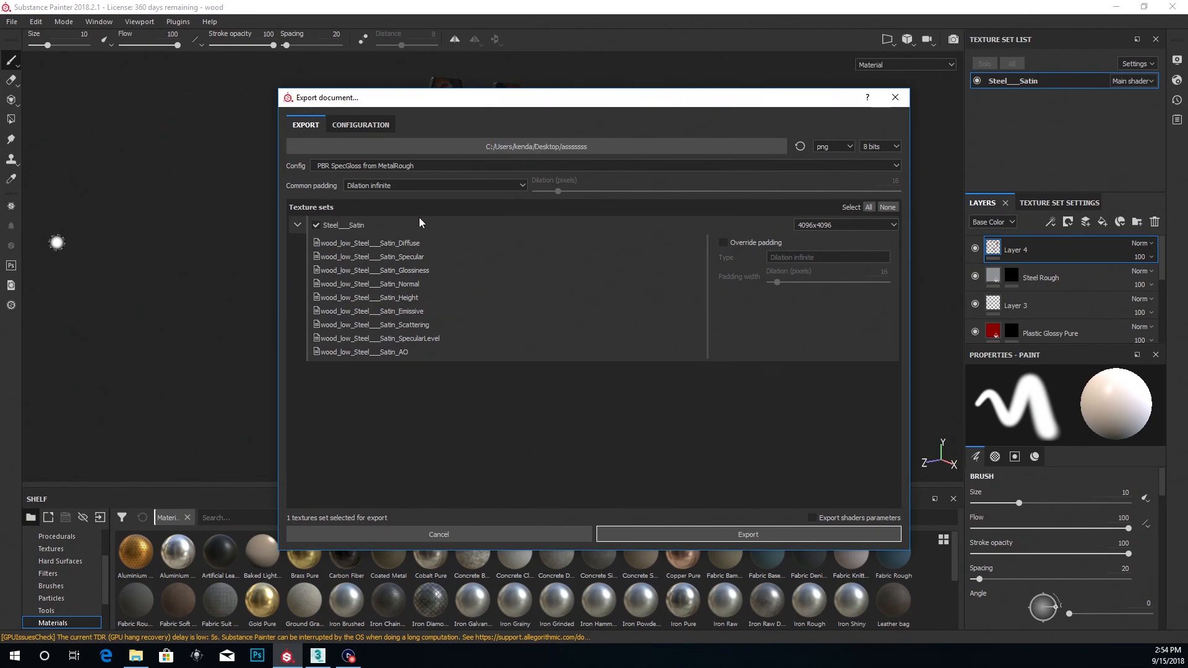
mouse_move(747, 535)
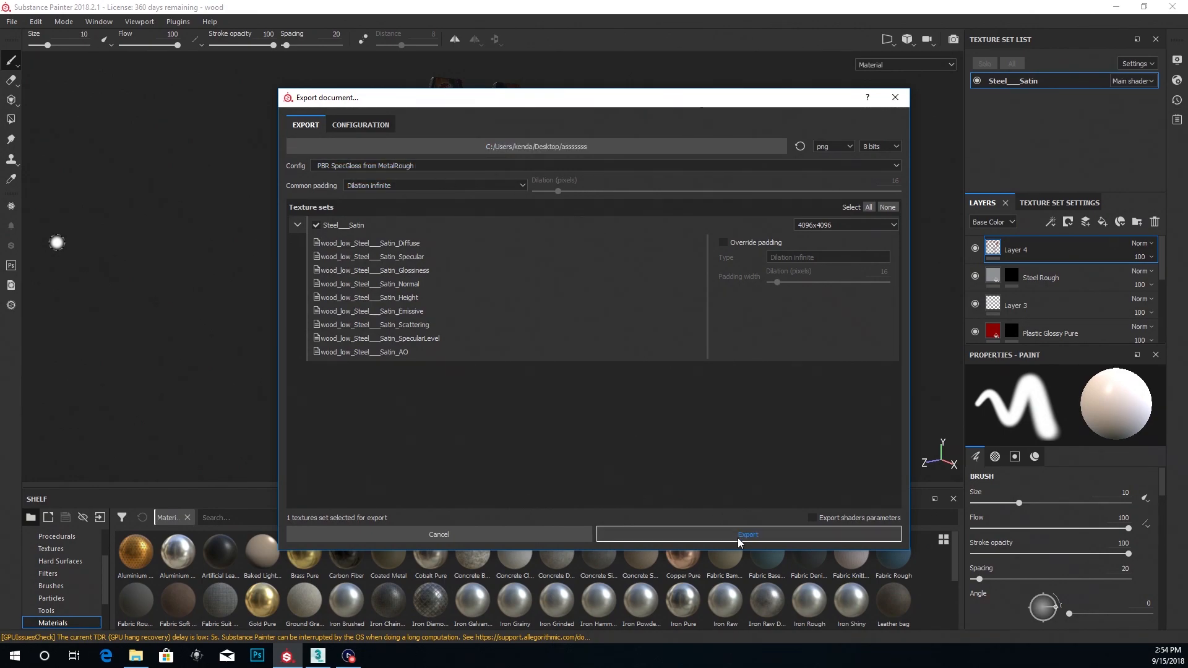
left_click(538, 146)
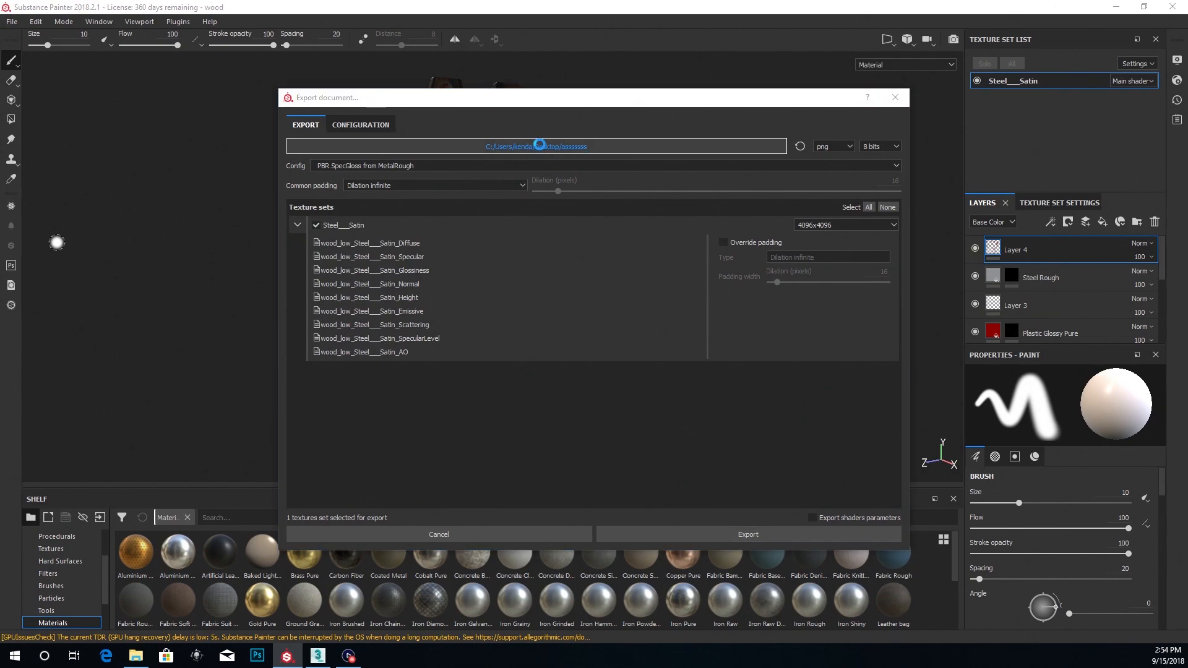
- Create a Desktop folder named tutorial and export the cabinet's texture maps into it
left_click(535, 146)
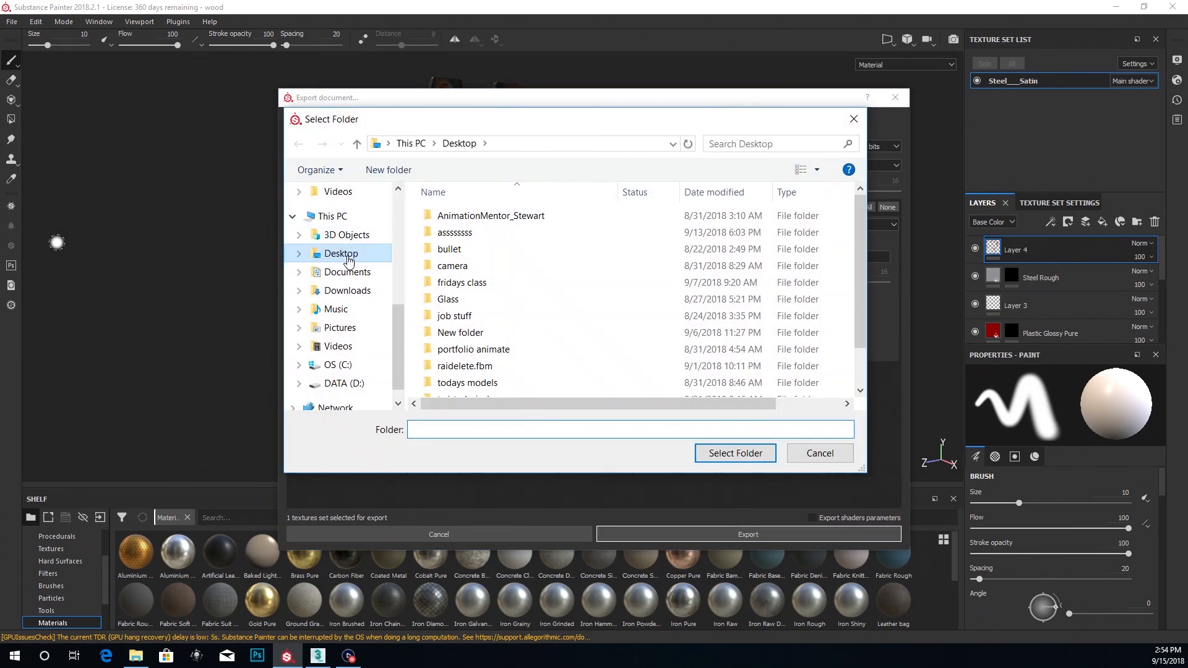
left_click(388, 169)
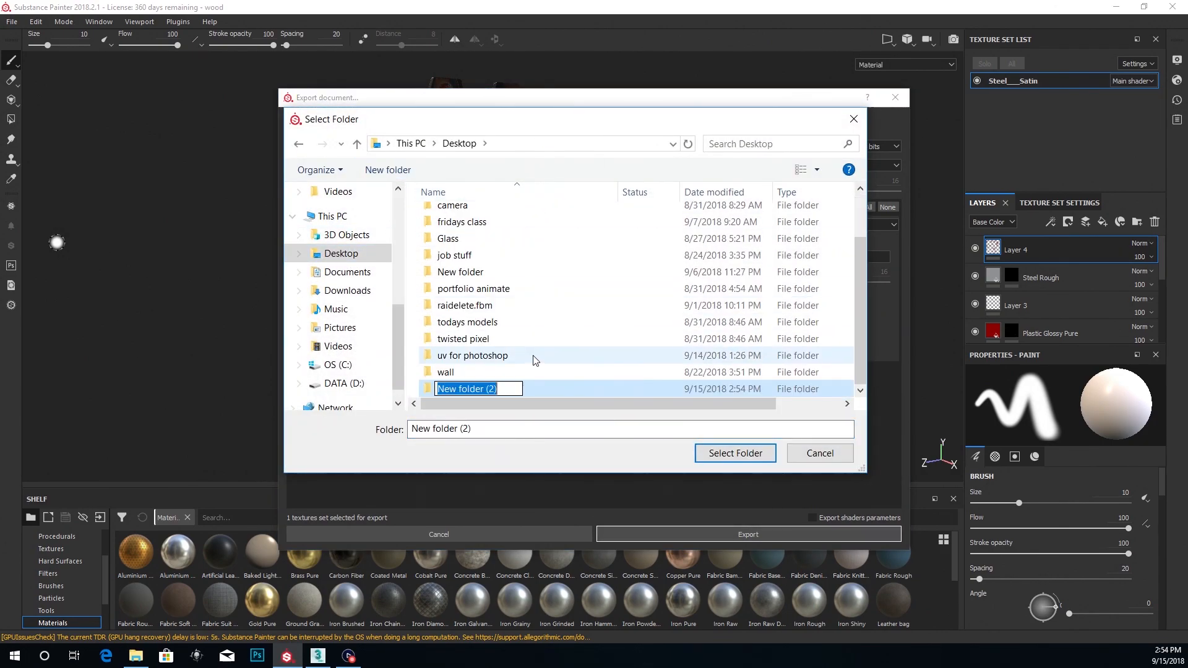
type("tutor")
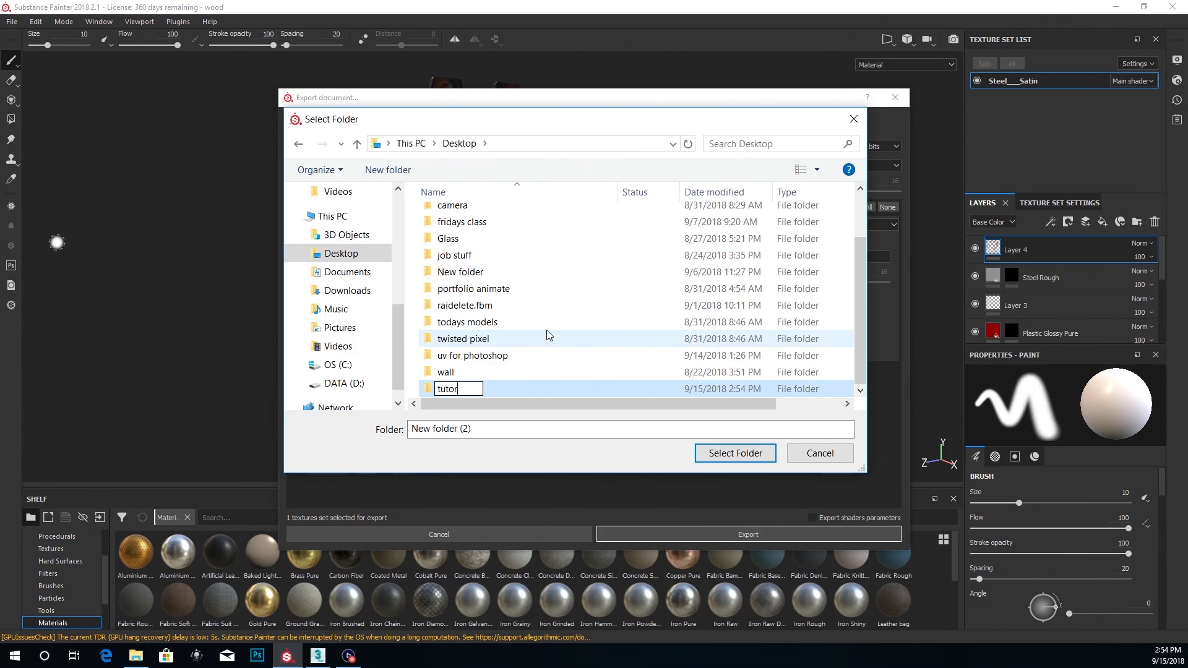
type("ial")
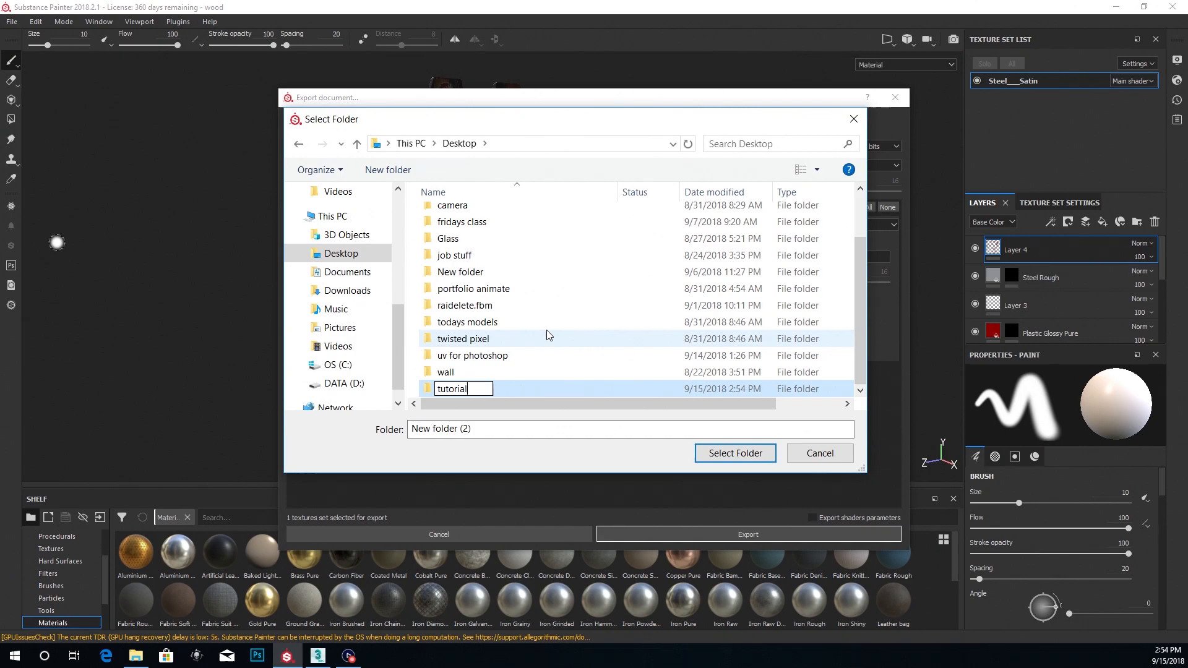
mouse_move(589, 397)
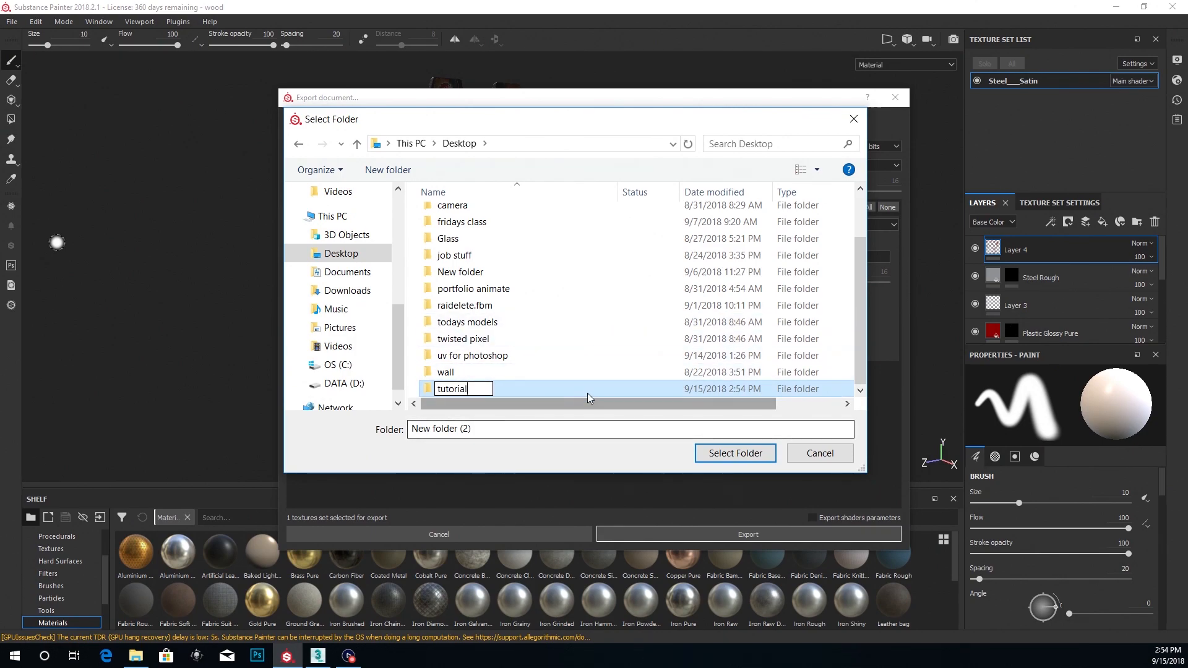
double_click(451, 389)
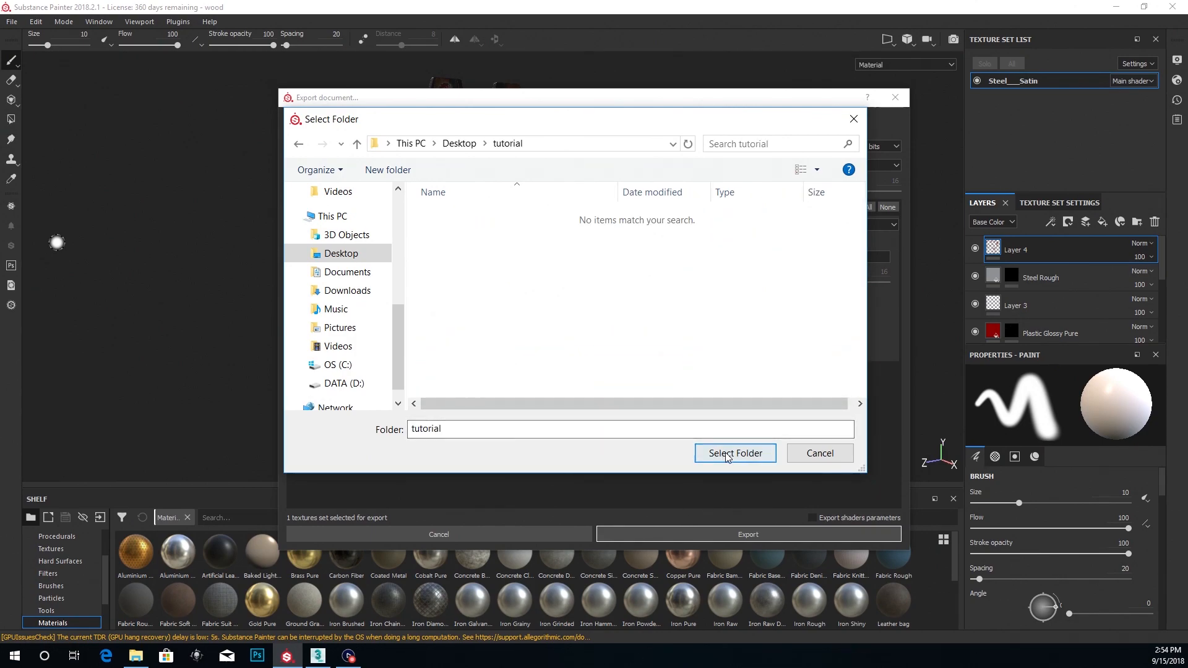
left_click(734, 453)
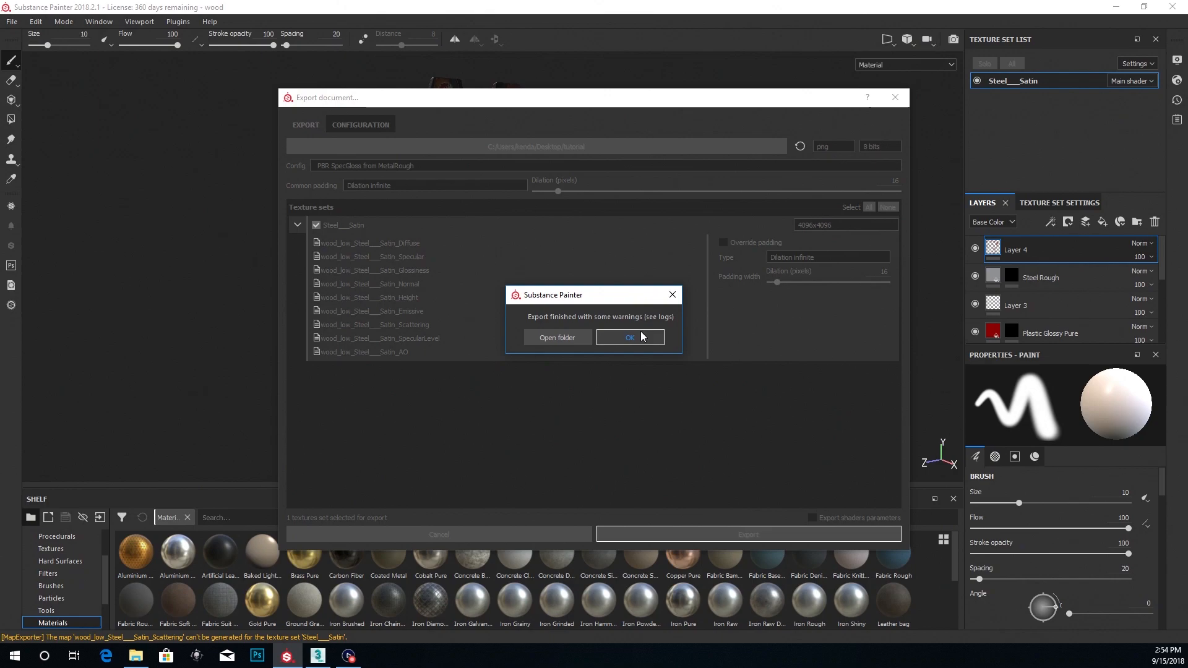
- Acknowledge the finished export and switch over to Marmoset Toolbag
left_click(628, 336)
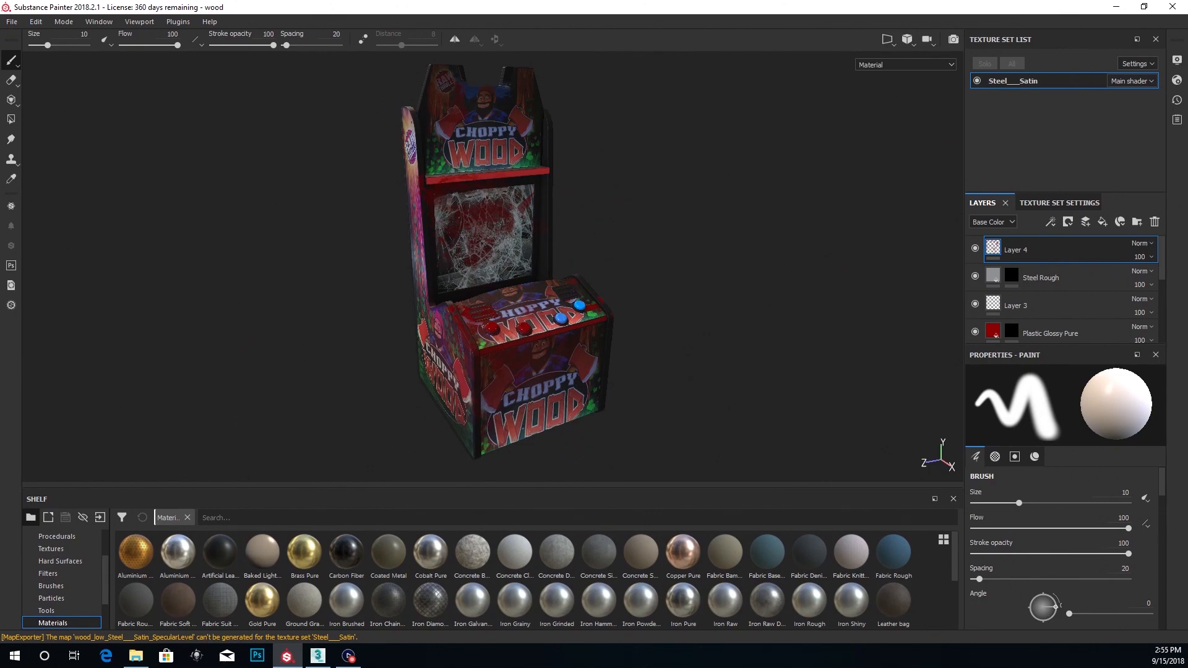
left_click(378, 656)
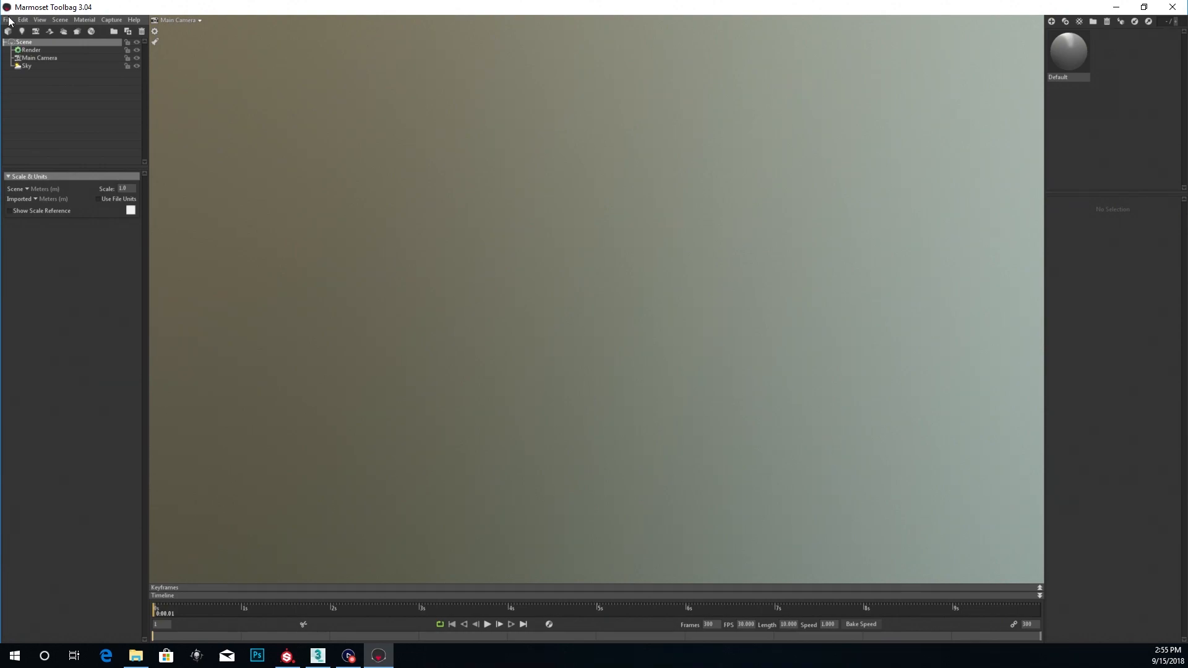
- Import the wood choppy cabinet model from the chucky-cheese scene folder
left_click(8, 20)
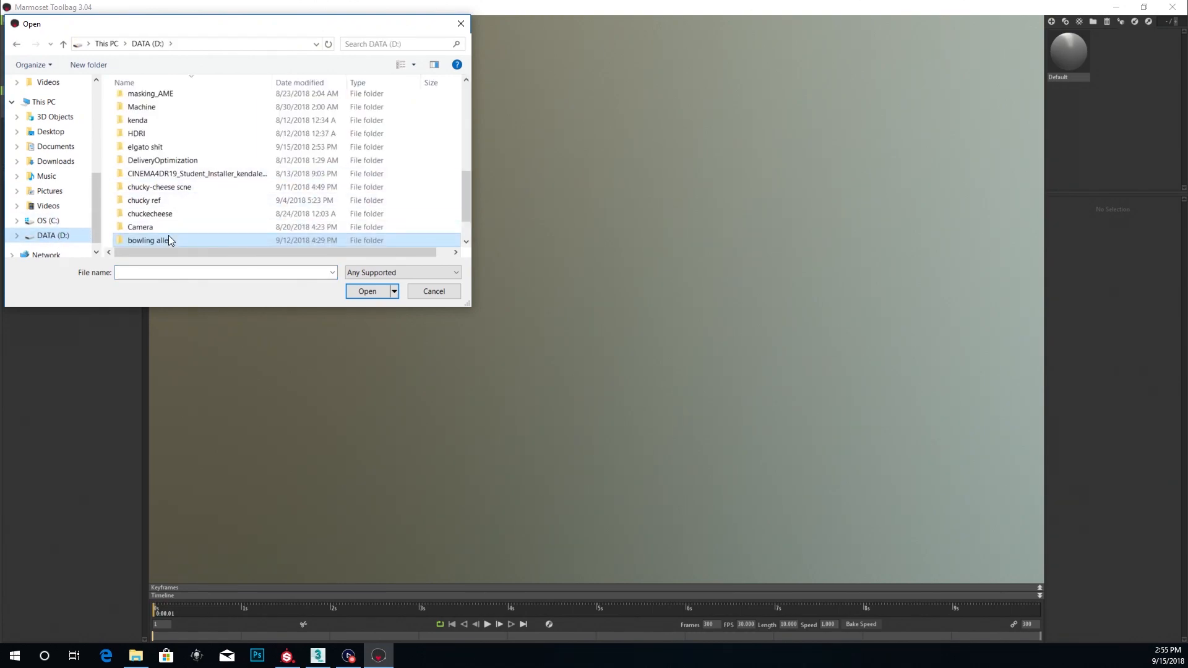
double_click(159, 186)
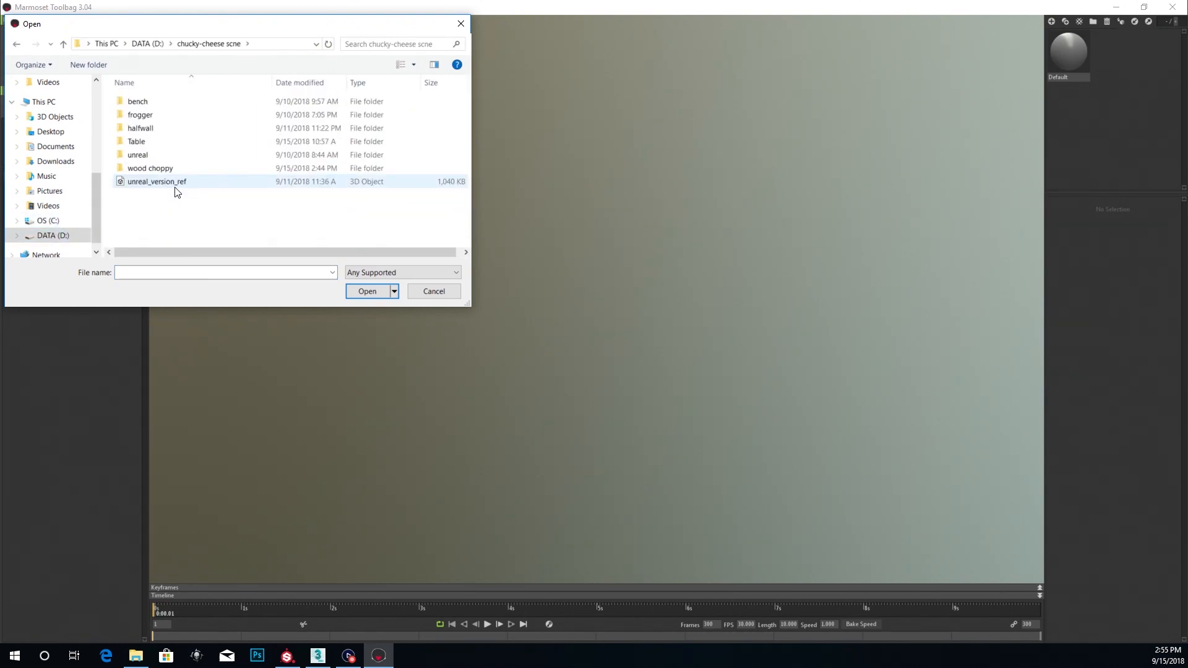
left_click(149, 167)
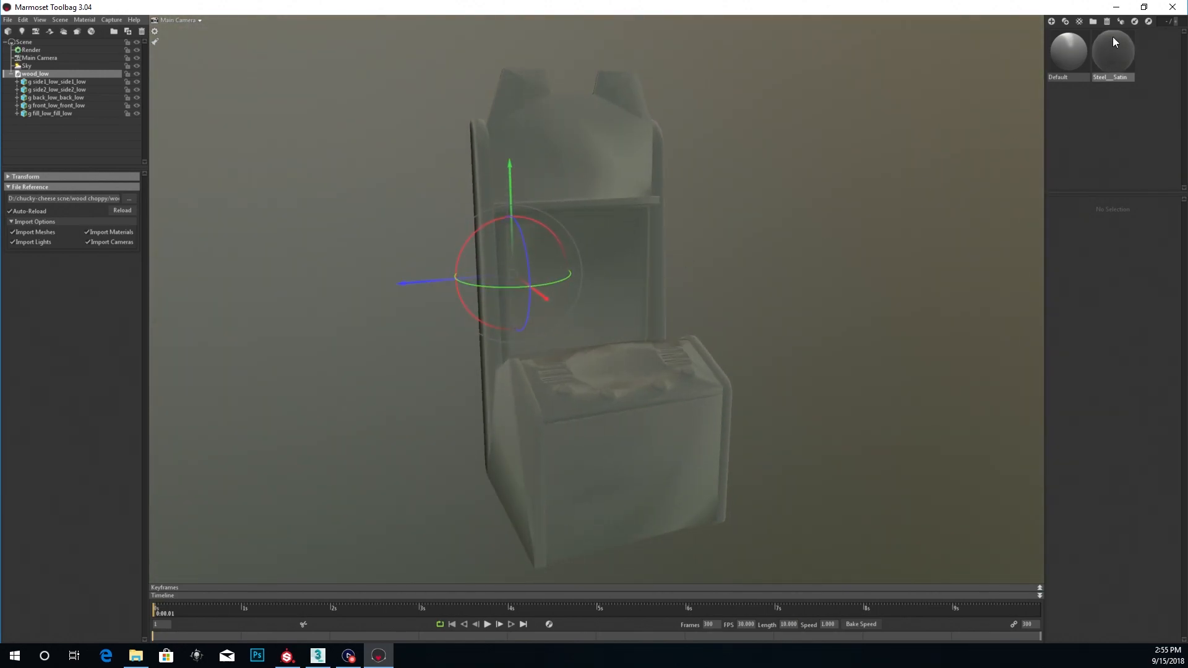
- Create a new material NewMat01, backing out of loading a texture for now
left_click(1051, 21)
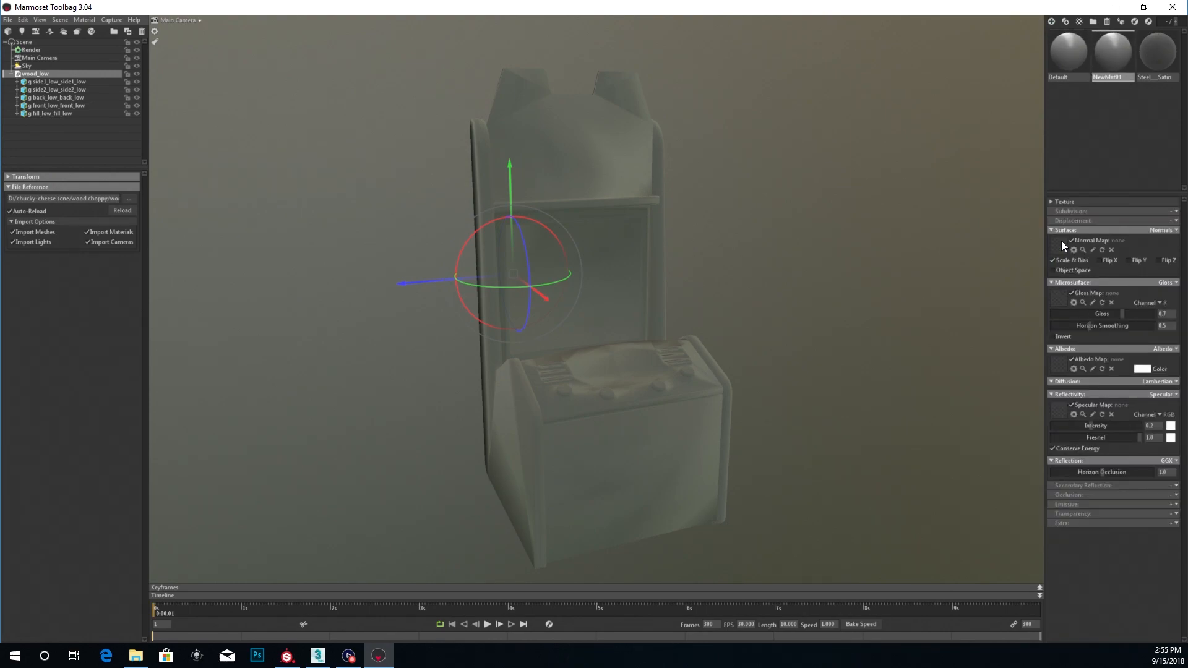
left_click(1083, 250)
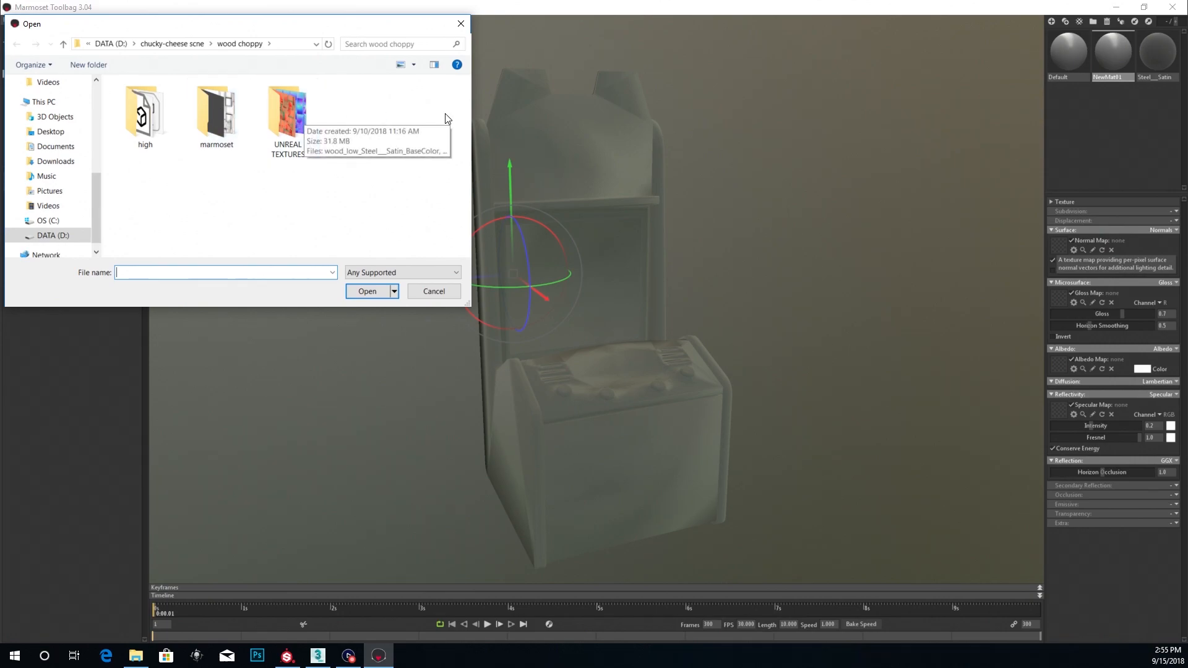
left_click(432, 290)
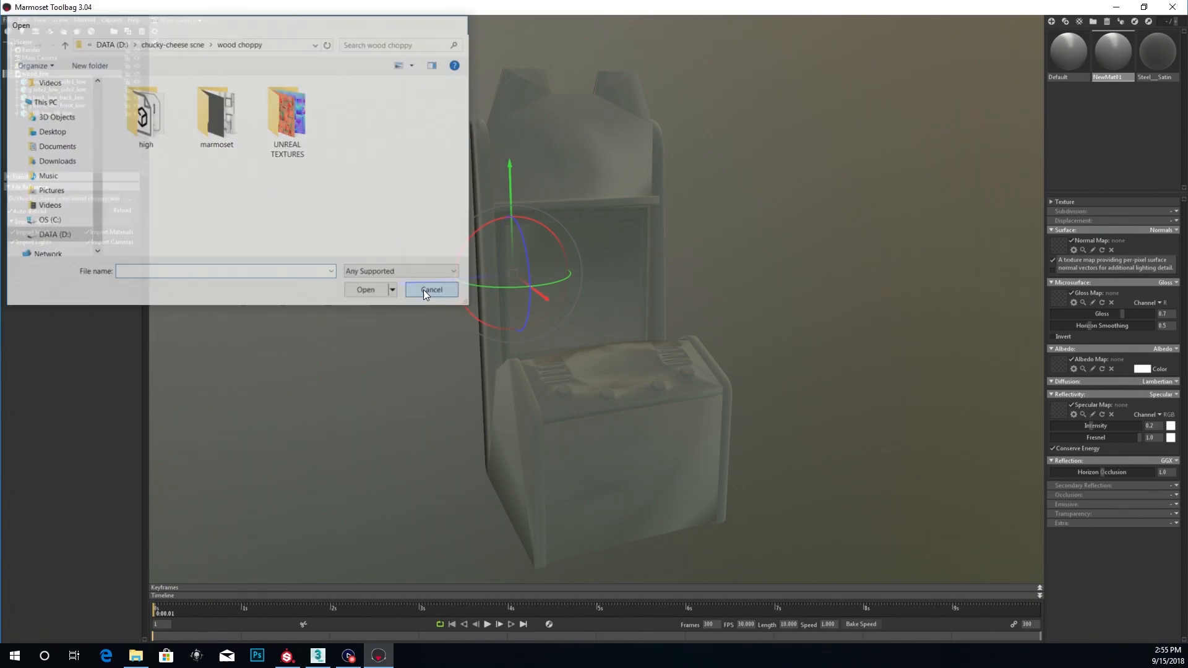
left_click(430, 290)
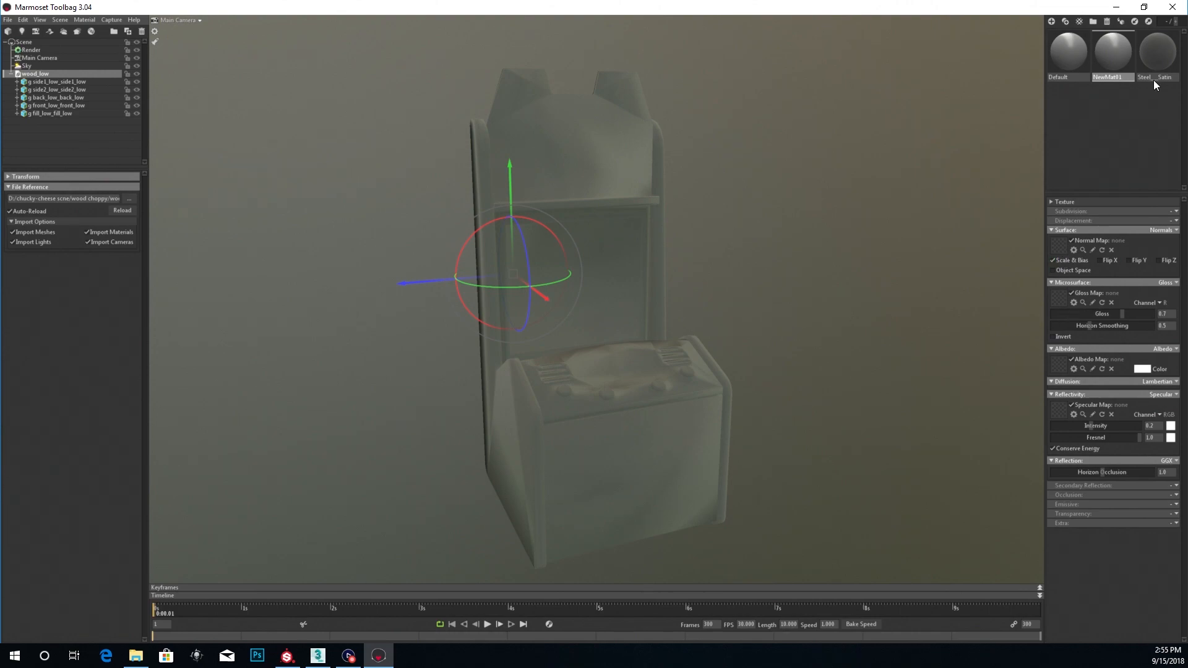
mouse_move(1090, 146)
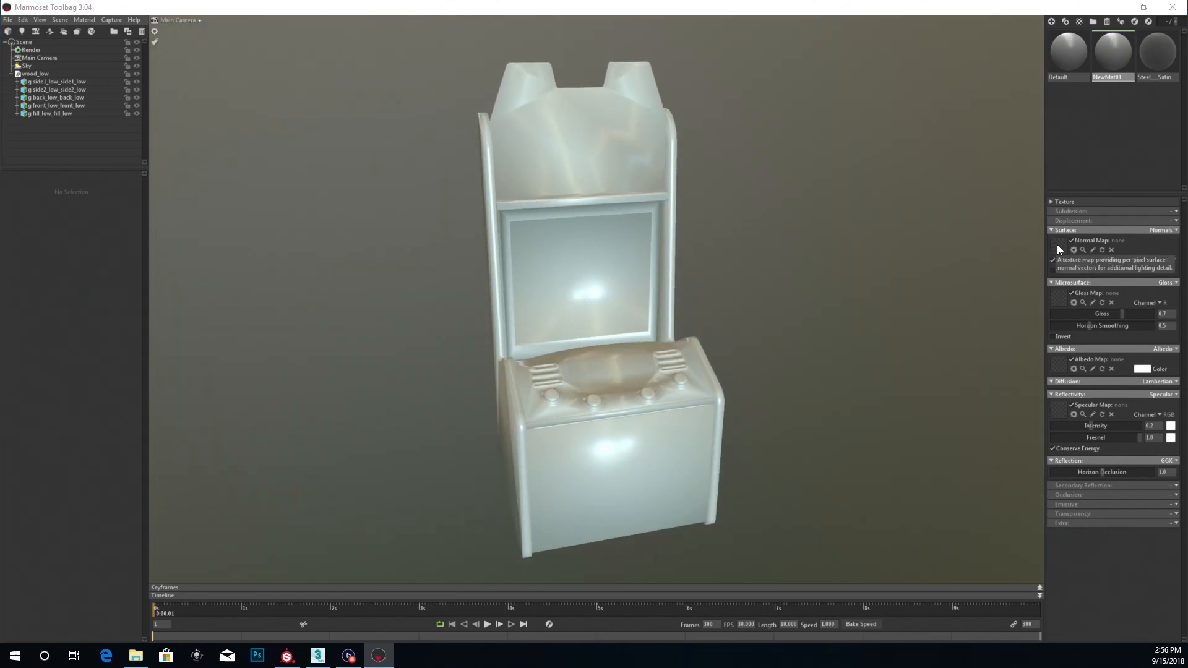
- Load wood_low_Steel__Satin_Normal from Desktop > tutorial as the material's normal map
left_click(1074, 250)
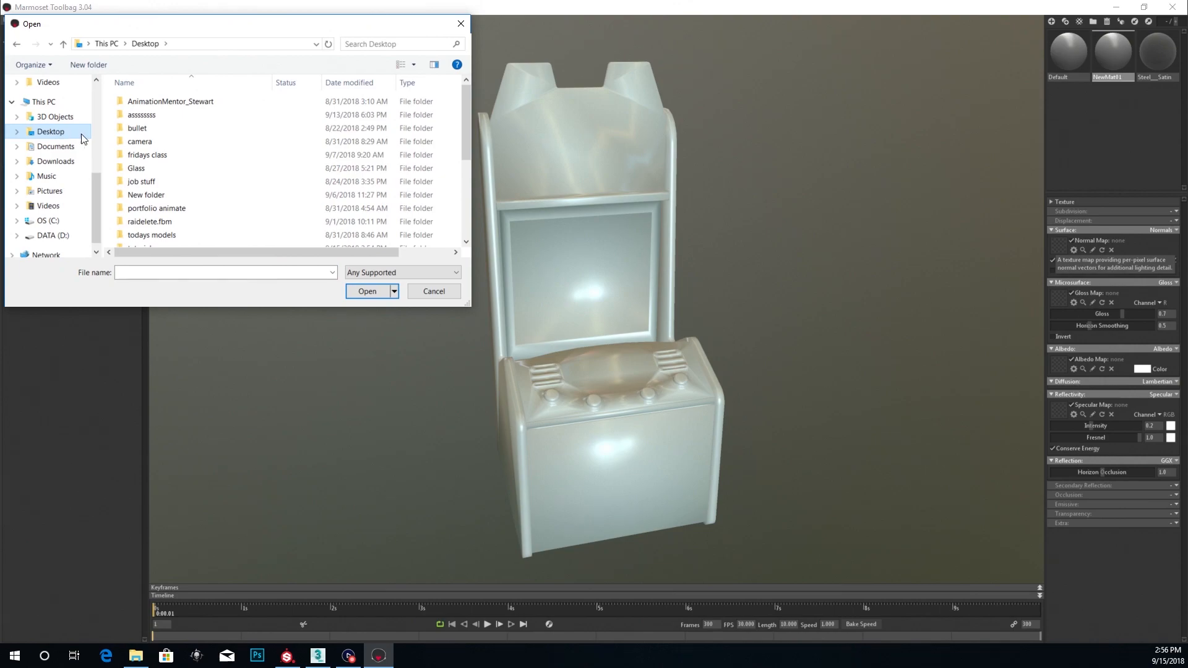
left_click(139, 213)
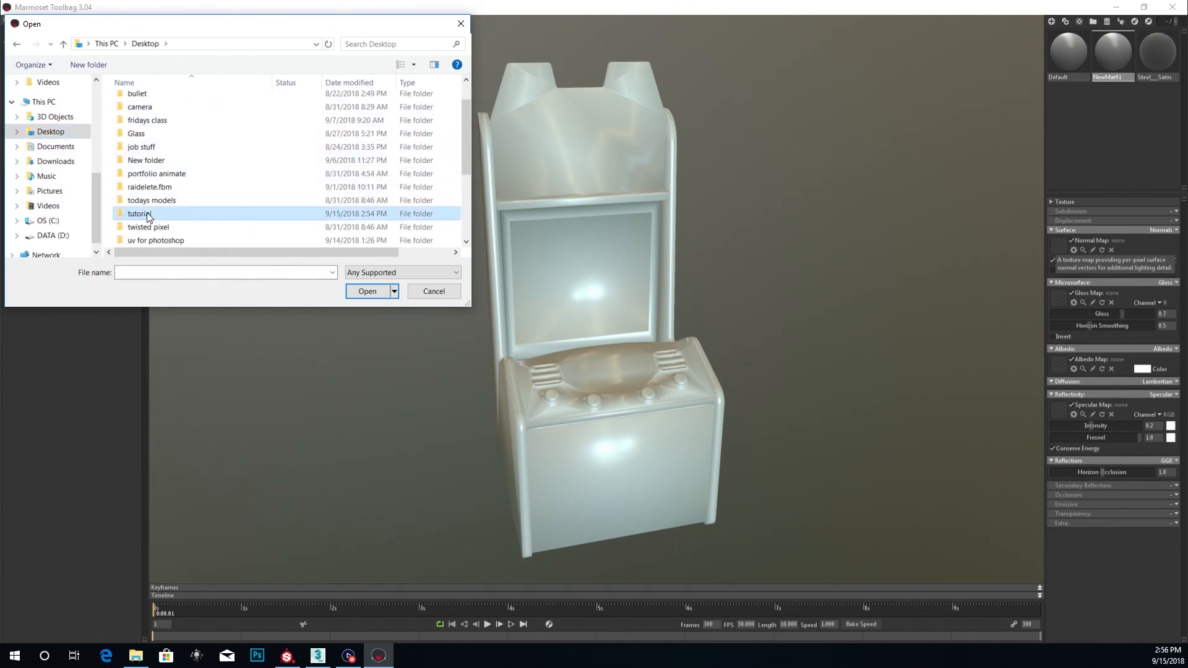
double_click(139, 213)
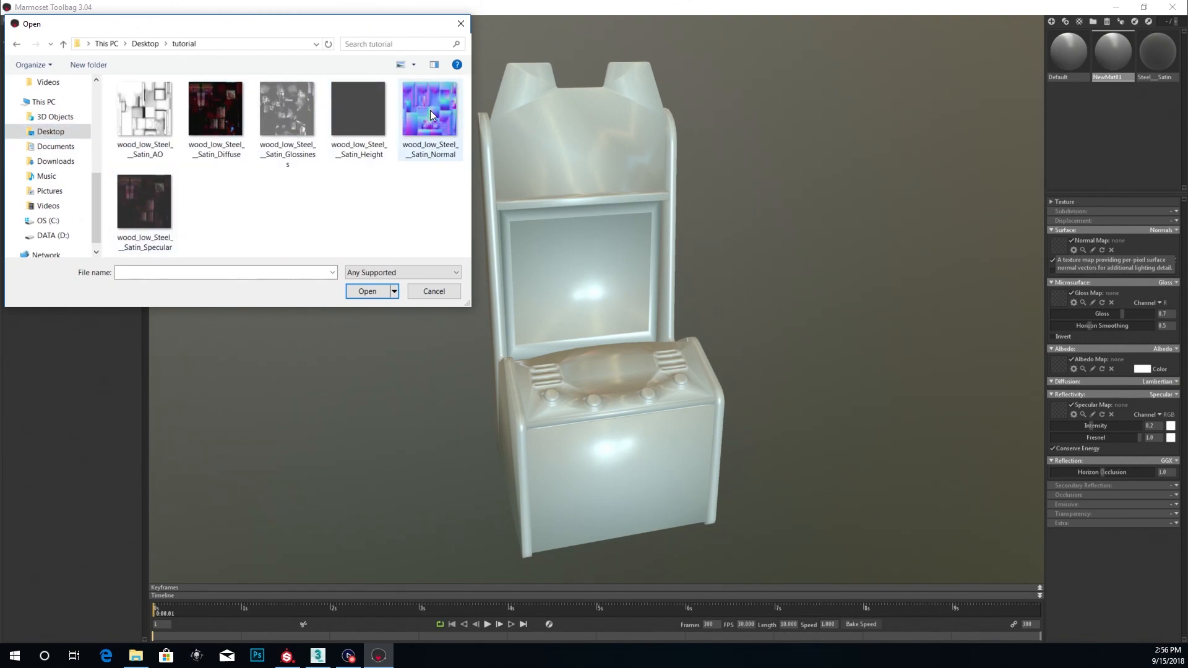
left_click(429, 107)
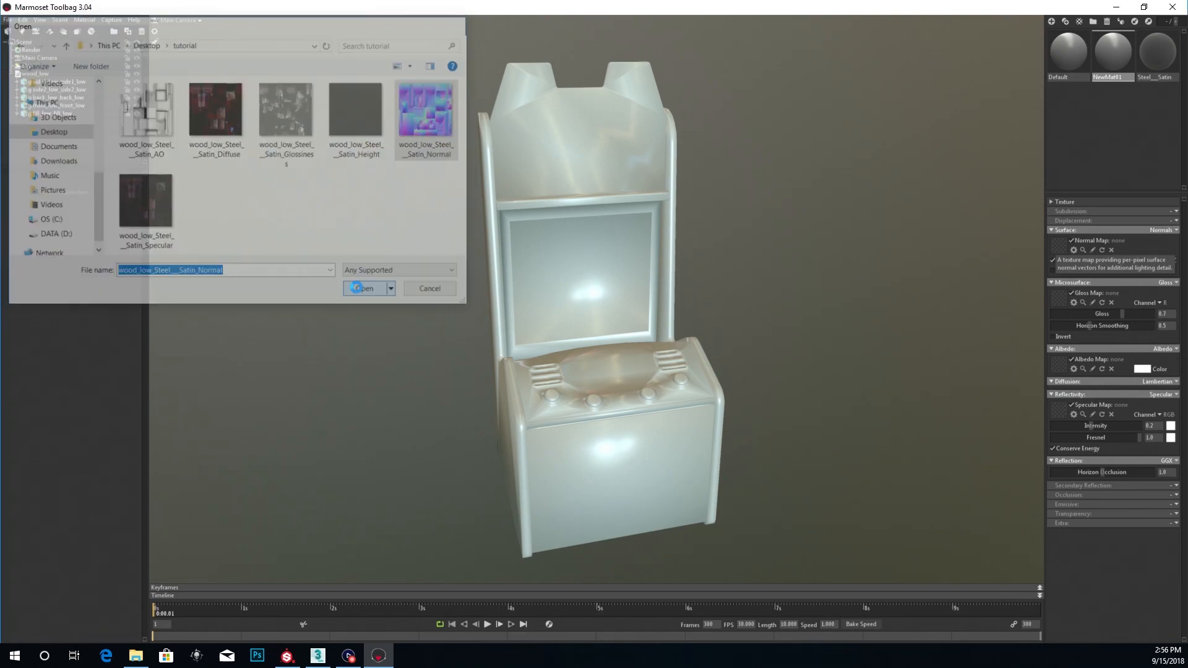
left_click(364, 288)
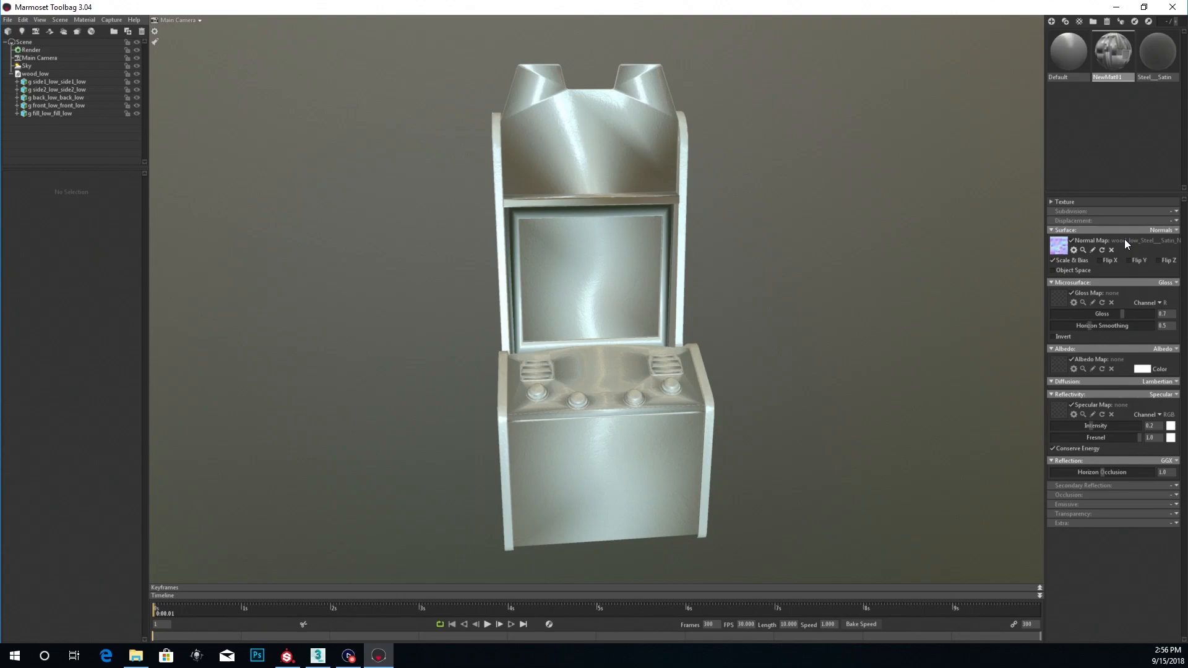
mouse_move(1129, 260)
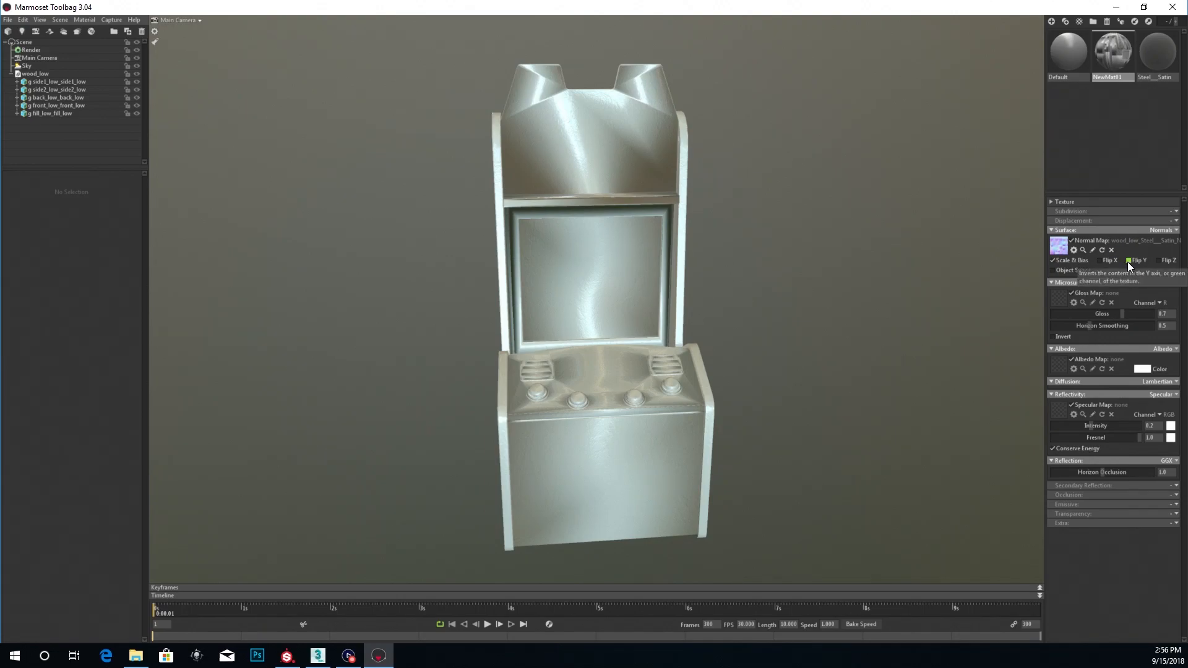
- Test the X, Y, Z flips and object space, leaving the normal map in tangent space with Flip Y on
left_click(1128, 260)
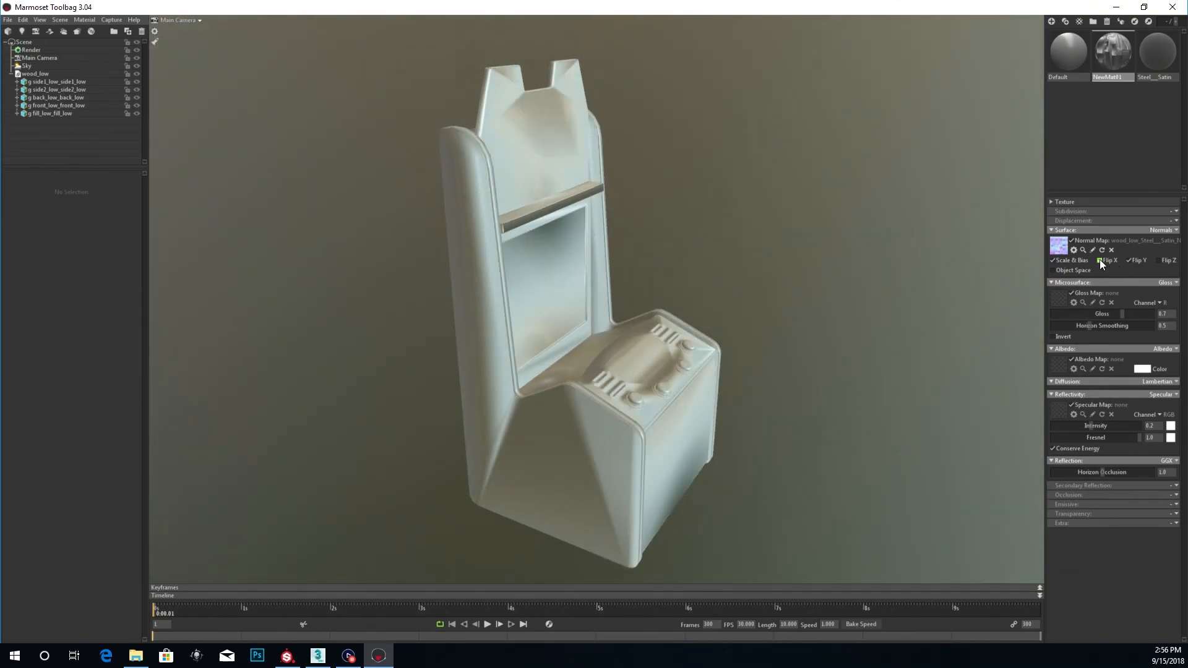
left_click(1100, 260)
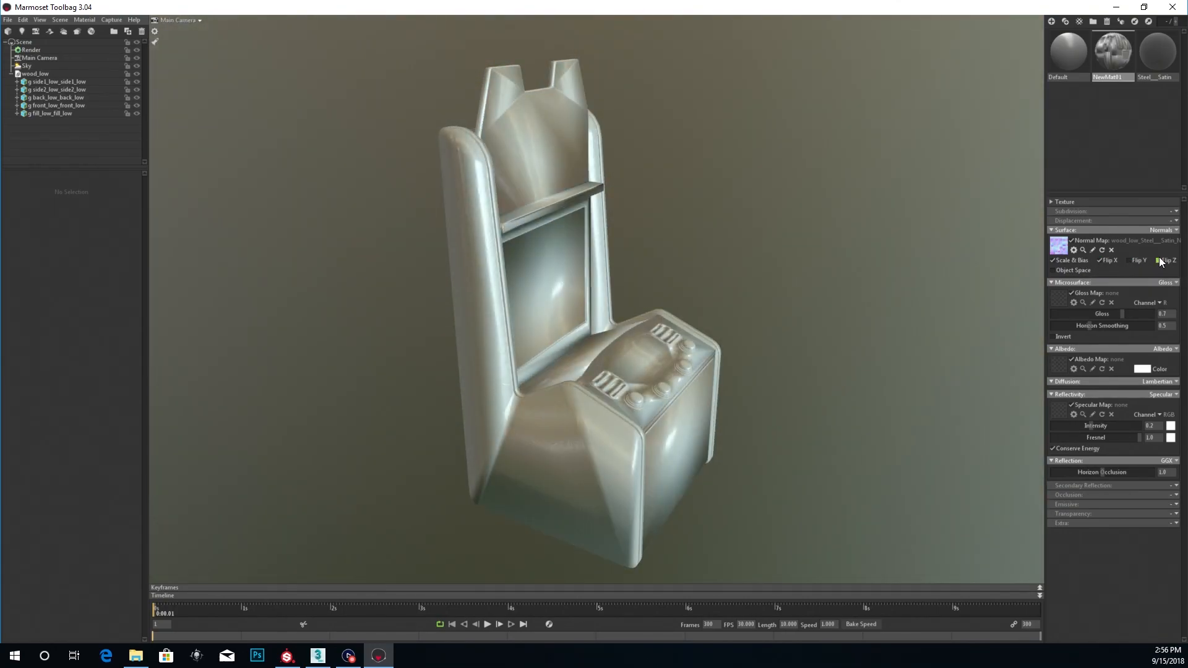
left_click(1154, 259)
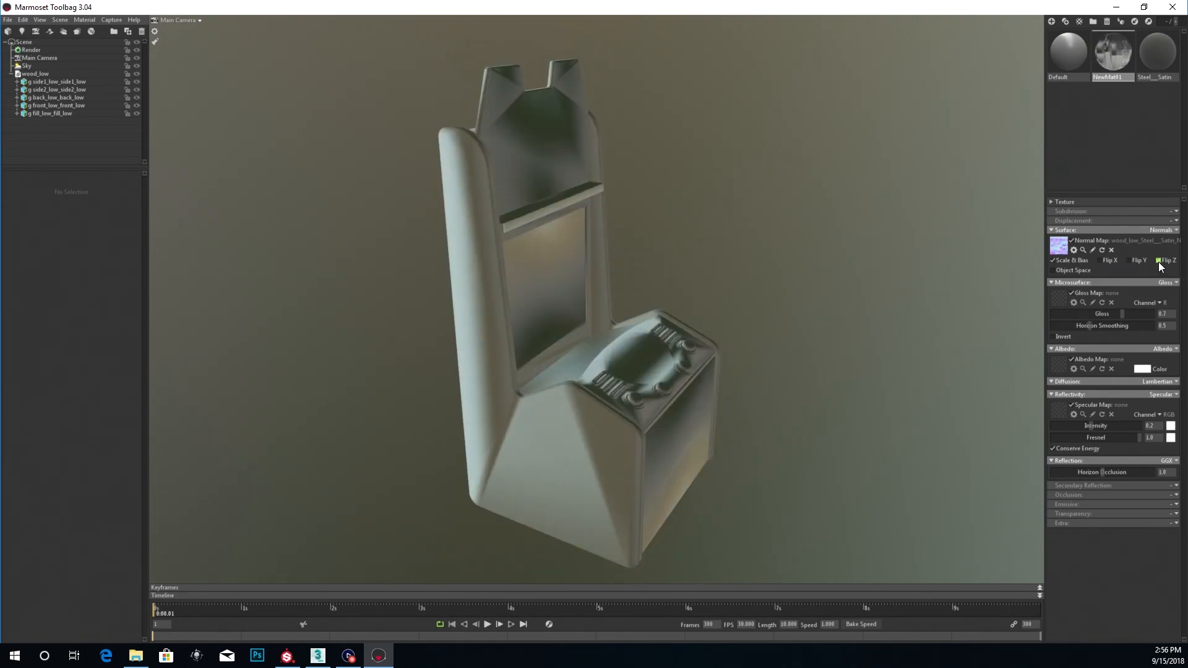
left_click(1051, 271)
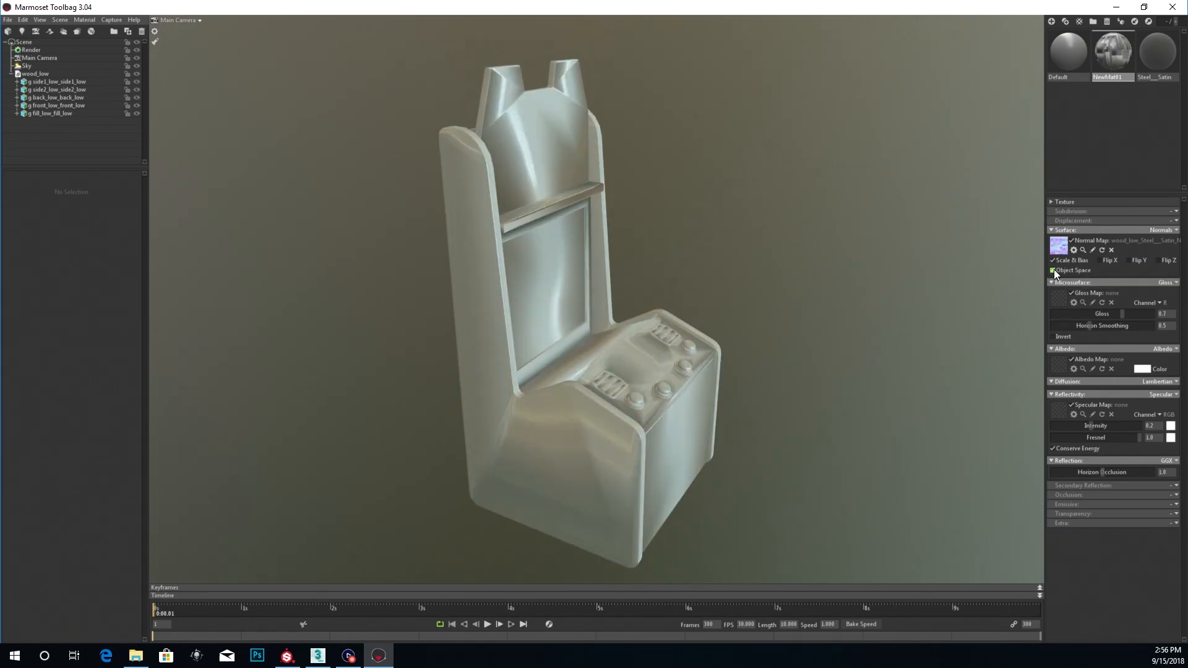
left_click(1052, 269)
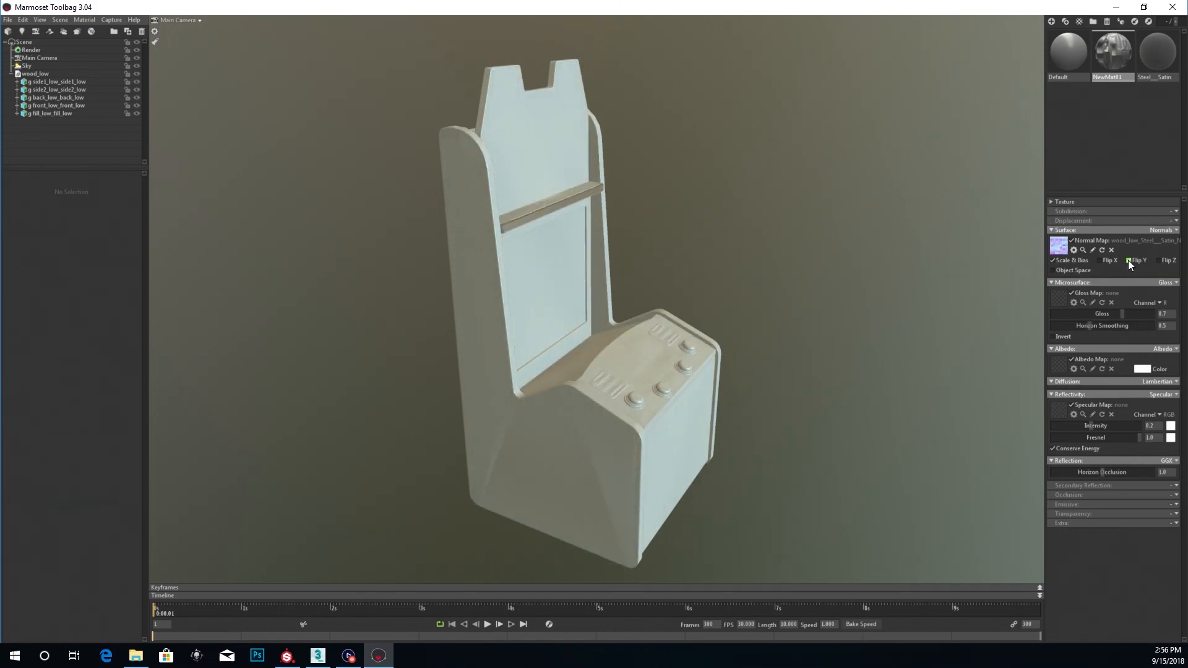
left_click(1128, 260)
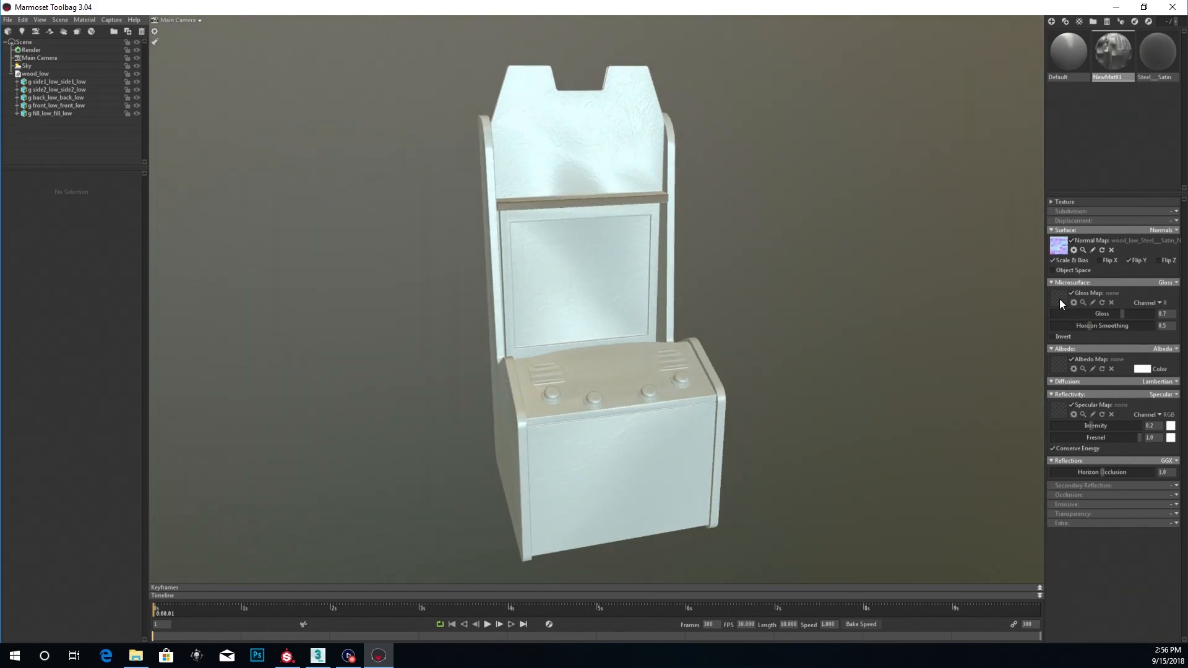
- Load Satin_Glossiness as the gloss map, inverted, with Horizon Smoothing at 0.5
left_click(1073, 302)
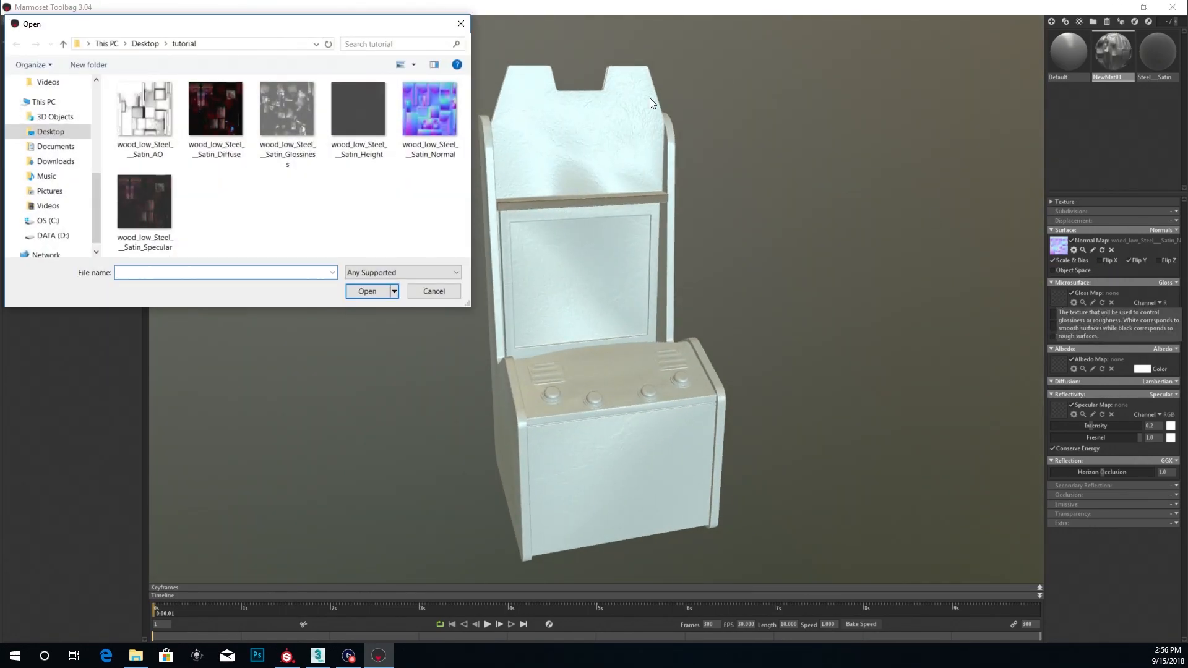
left_click(288, 110)
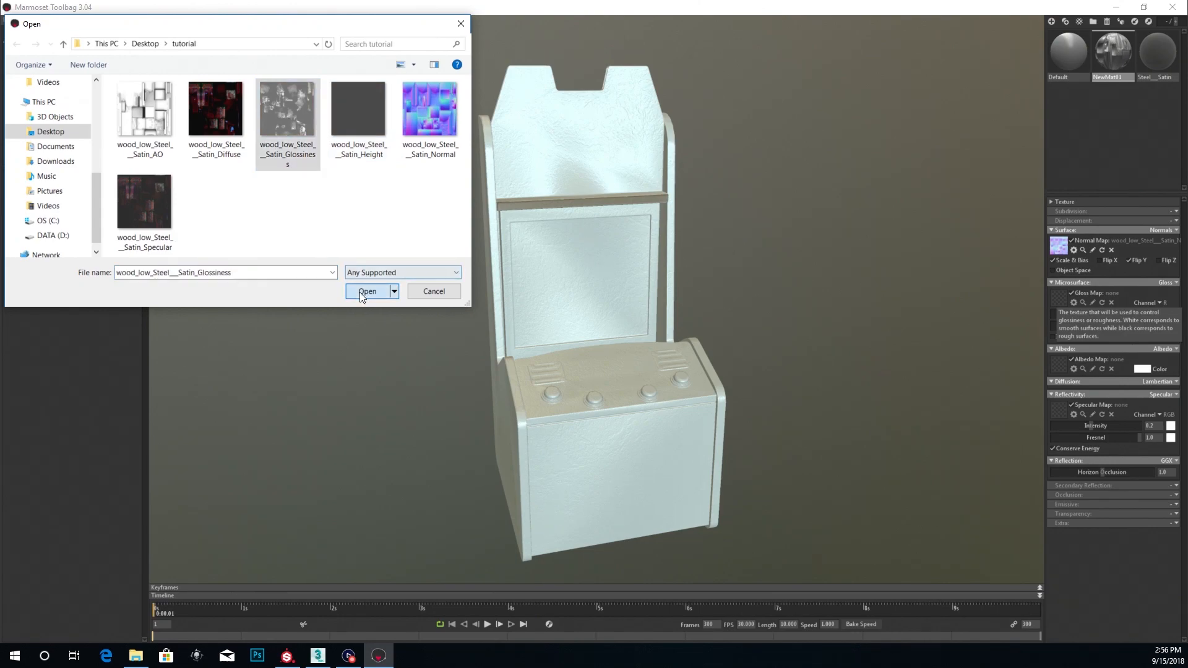
left_click(368, 290)
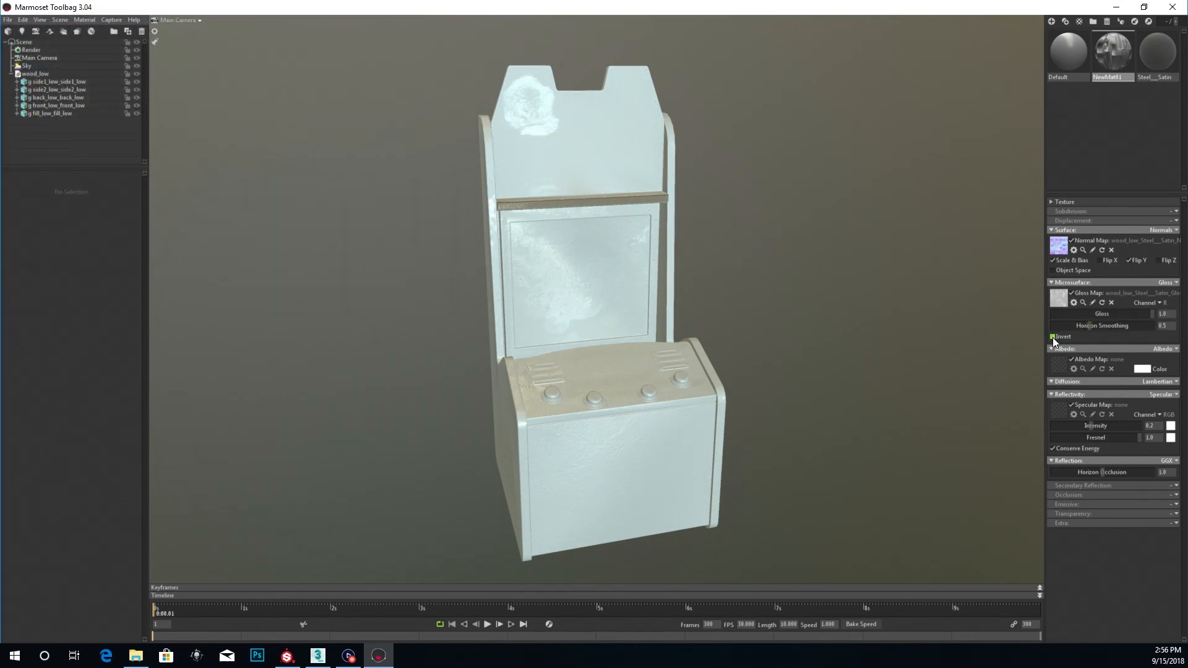
left_click(1052, 337)
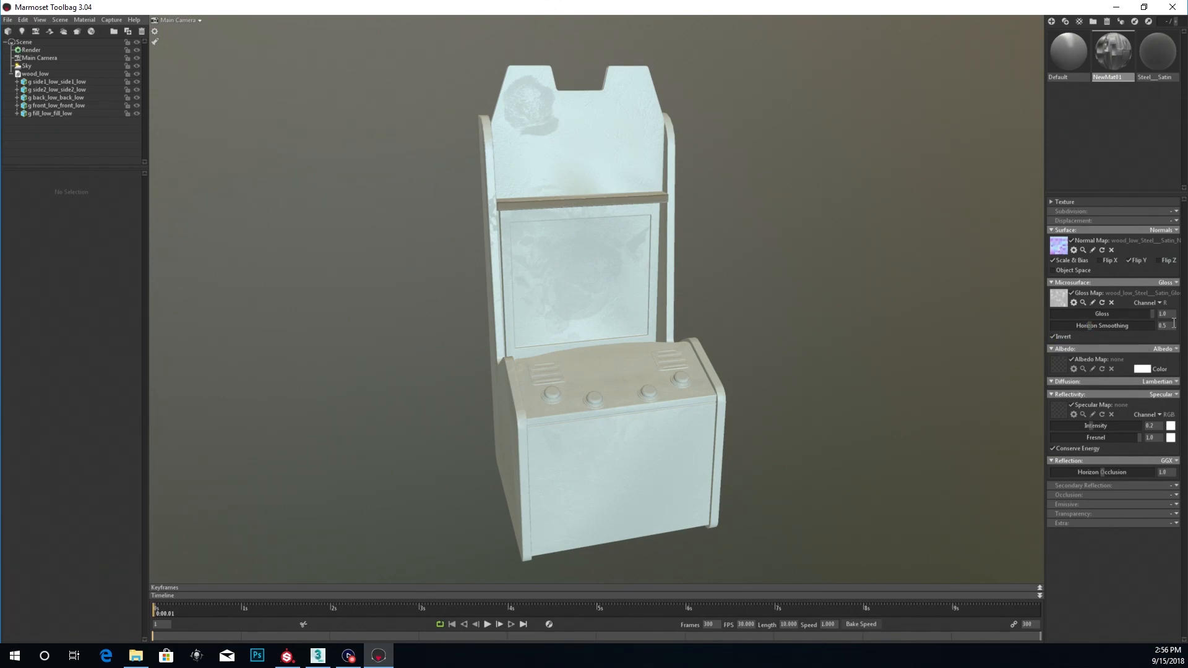
triple_click(1159, 313)
type("0.6")
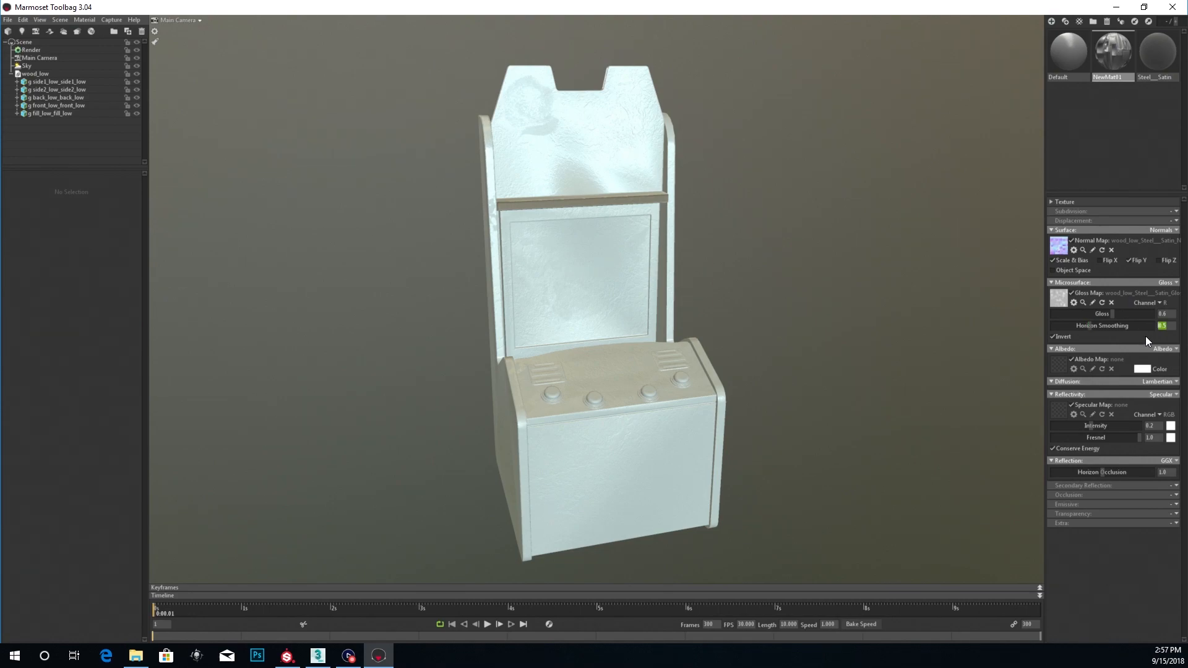
mouse_move(1106, 325)
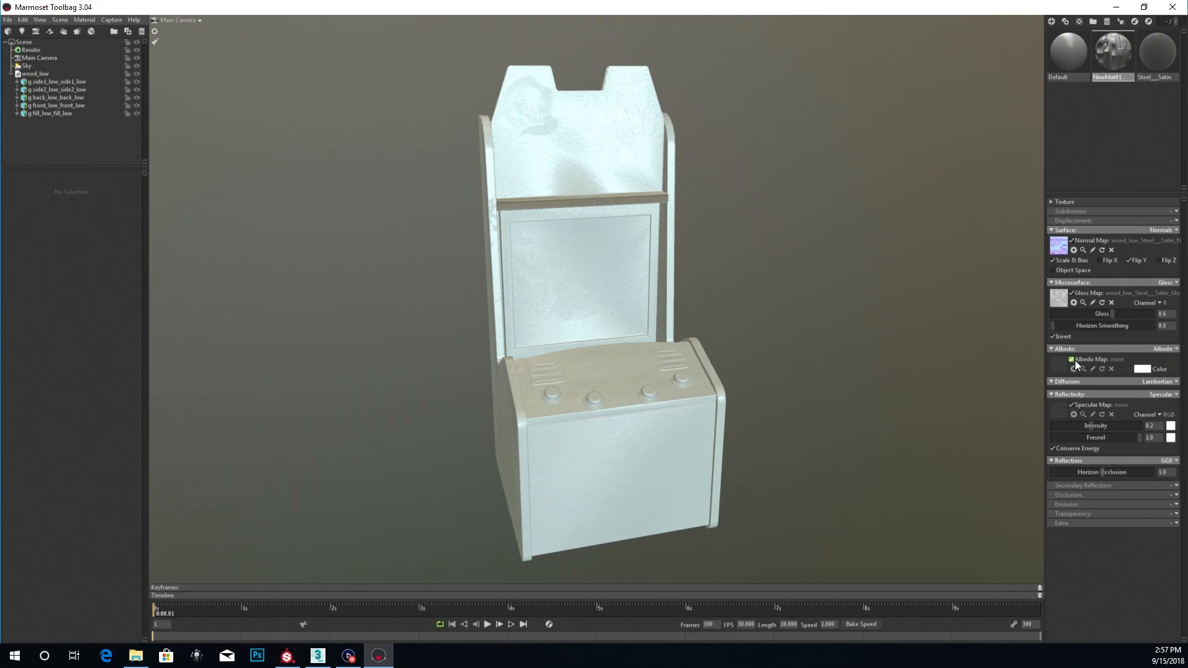
- Load wood_low_Steel__Satin_Diffuse as the albedo map, showing the Choppy Wood artwork
left_click(1074, 369)
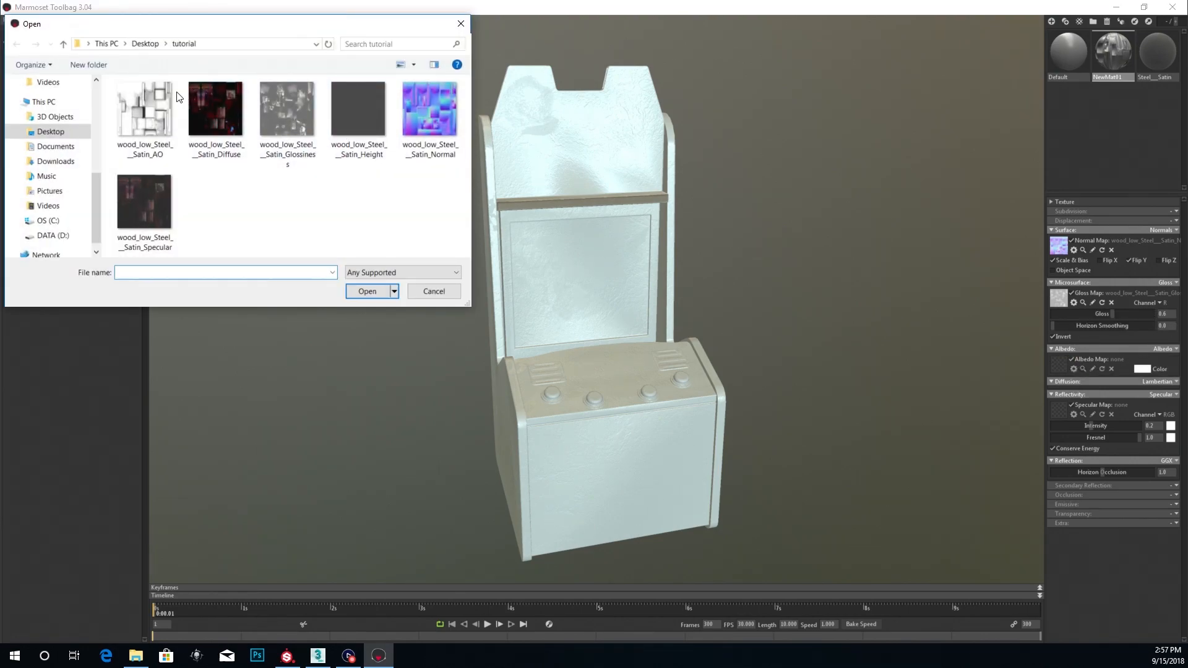
left_click(215, 110)
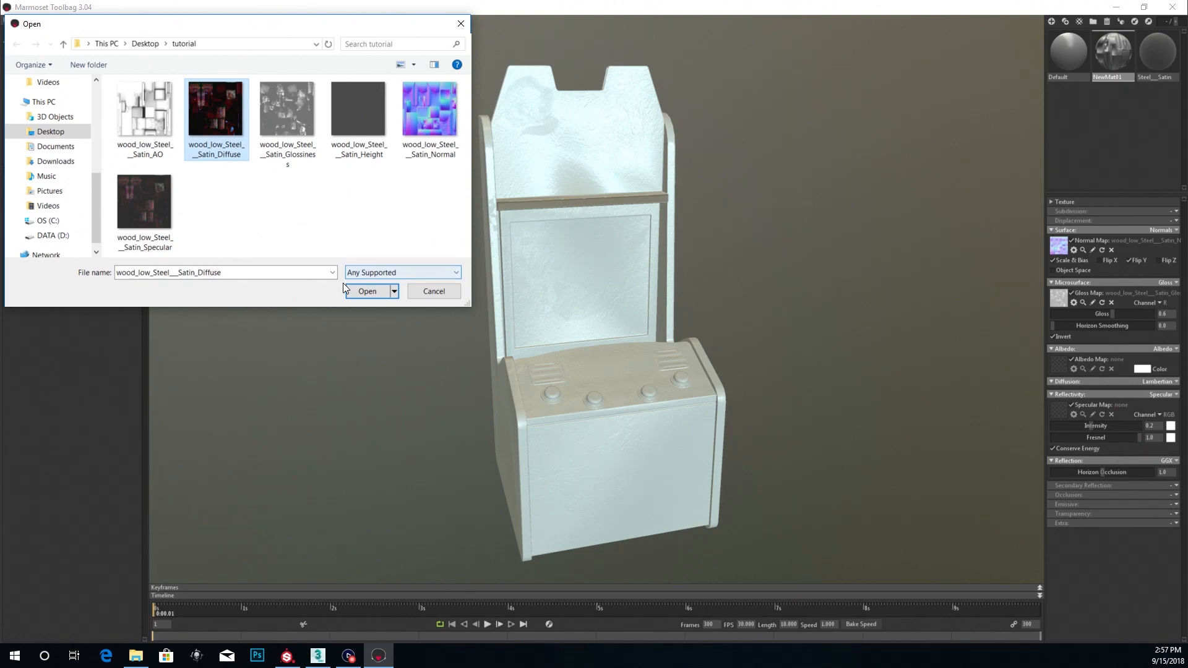
left_click(368, 291)
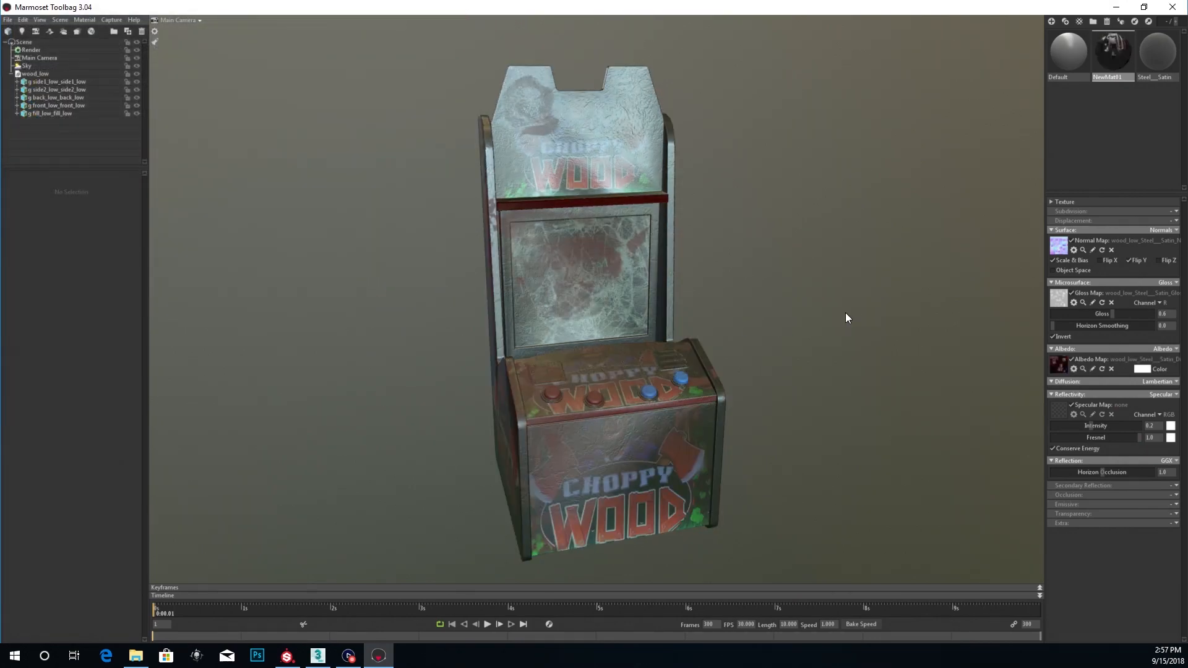
mouse_move(1109, 390)
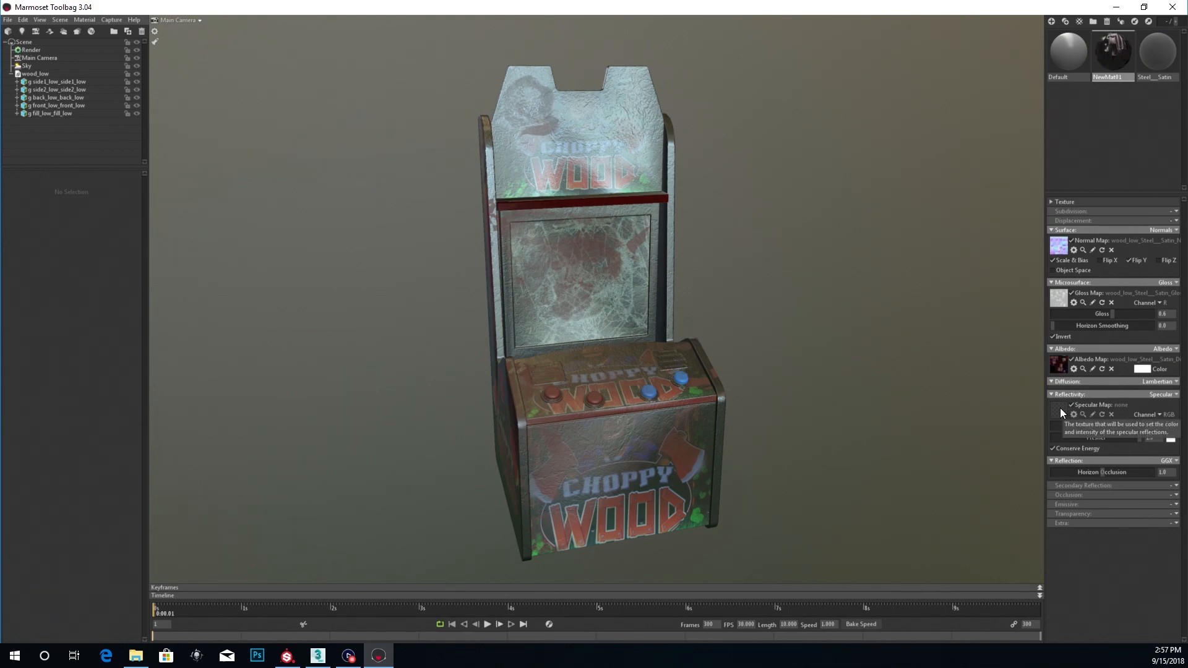
- Load wood_low_Steel__Satin_Specular as the cabinet material's specular map
left_click(1084, 415)
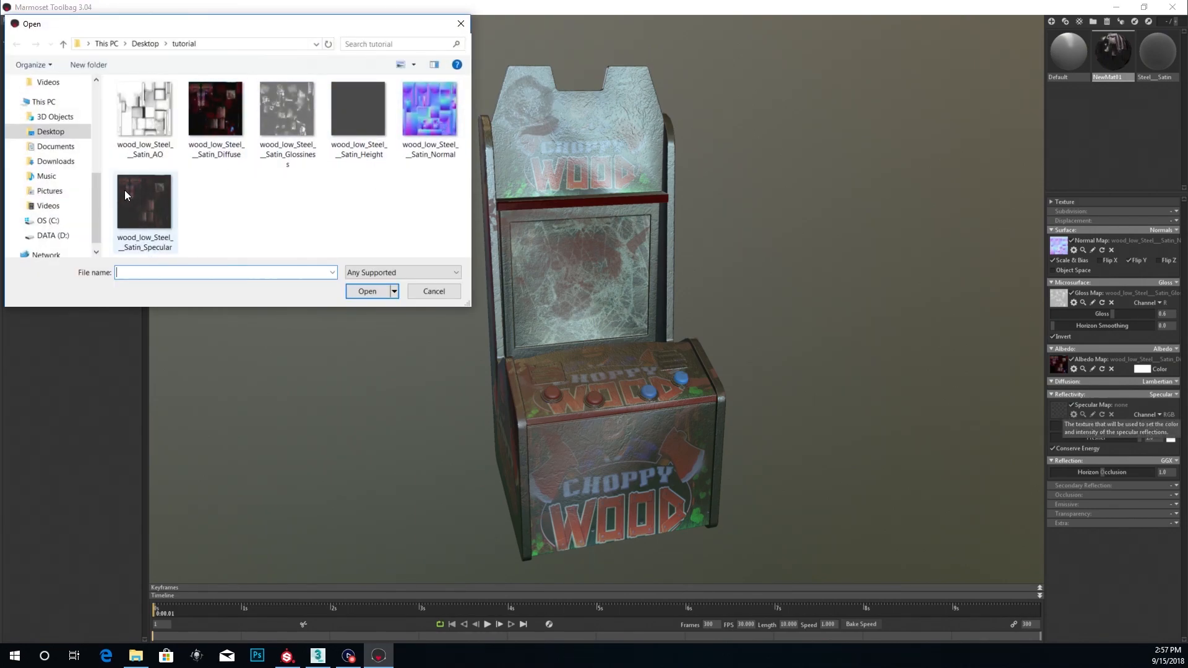
left_click(143, 203)
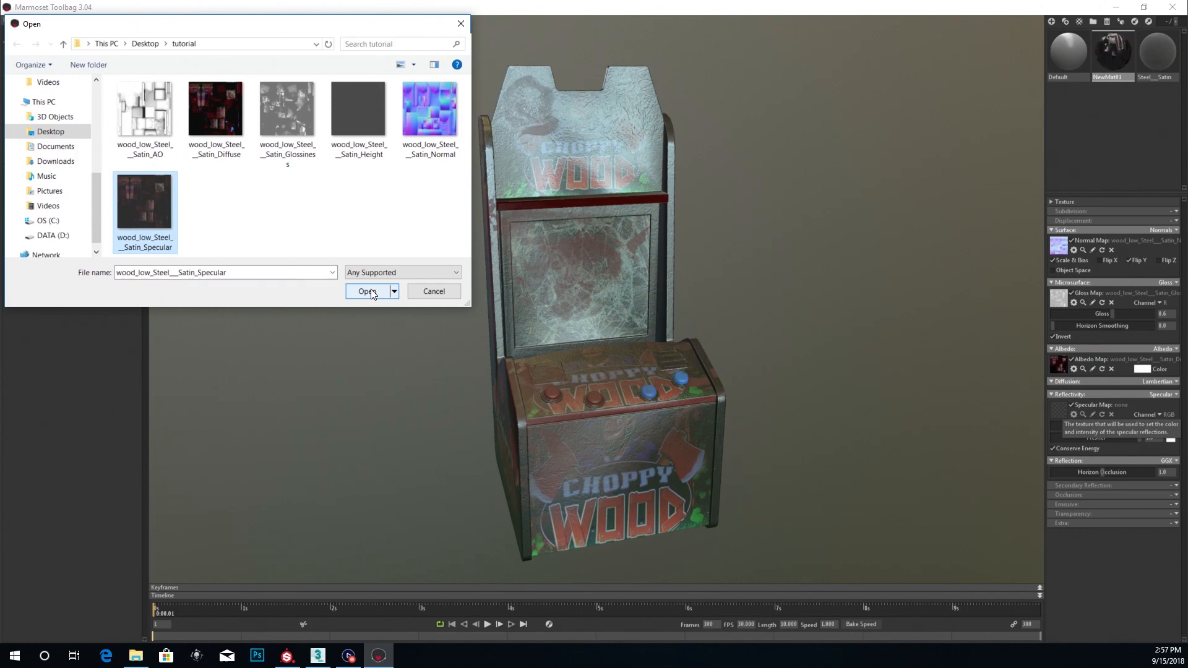
left_click(368, 291)
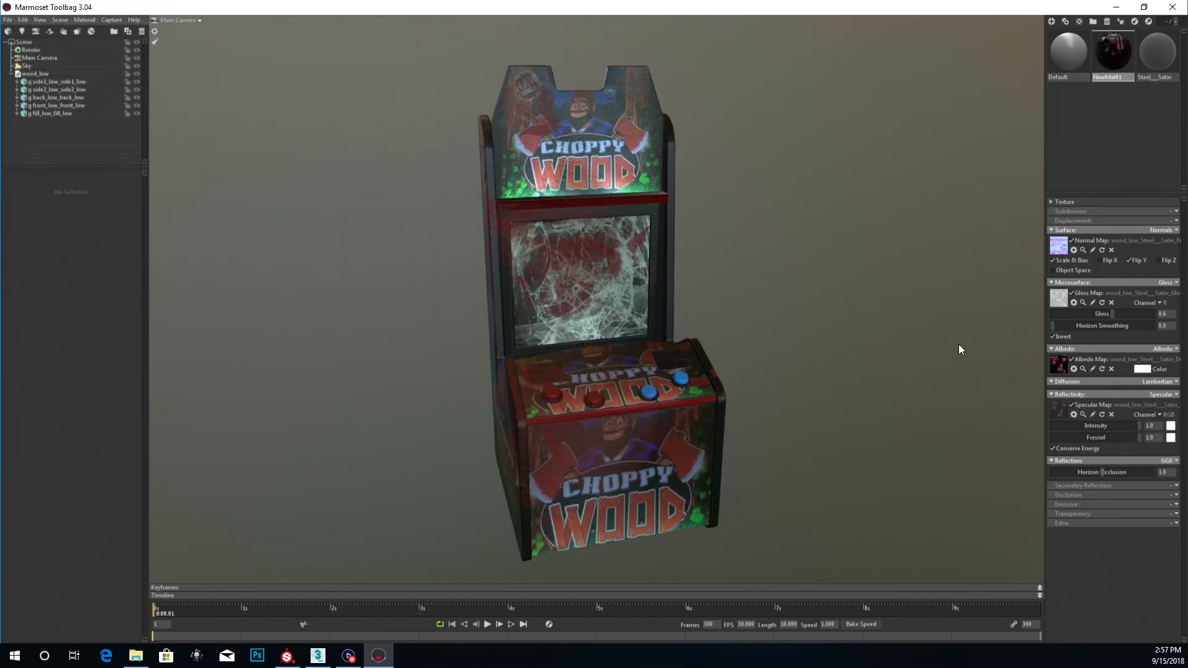
mouse_move(739, 298)
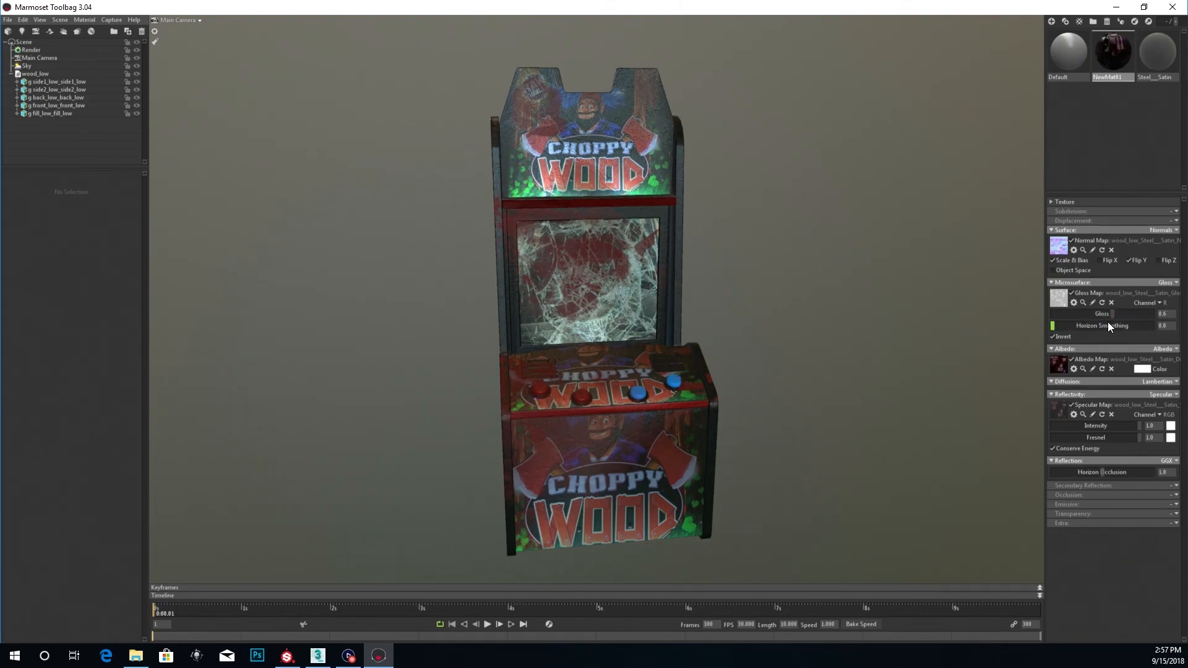
mouse_move(1108, 429)
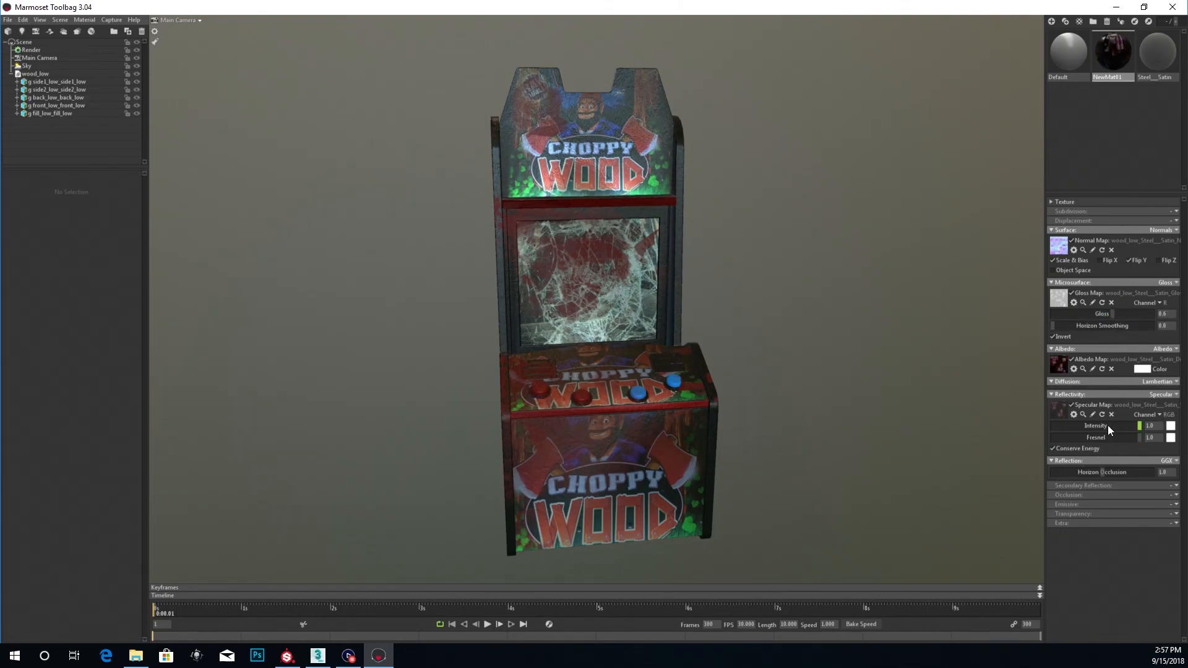
mouse_move(1109, 429)
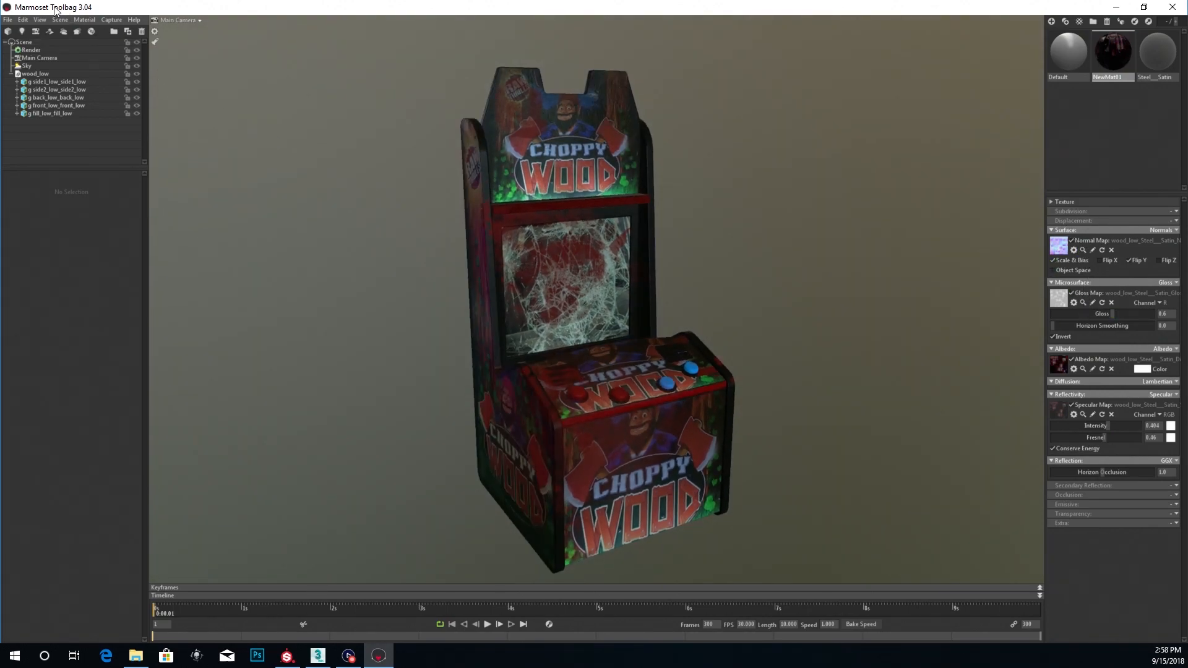
- Add a spot light to the scene via Scene > Add Object > Light
left_click(59, 19)
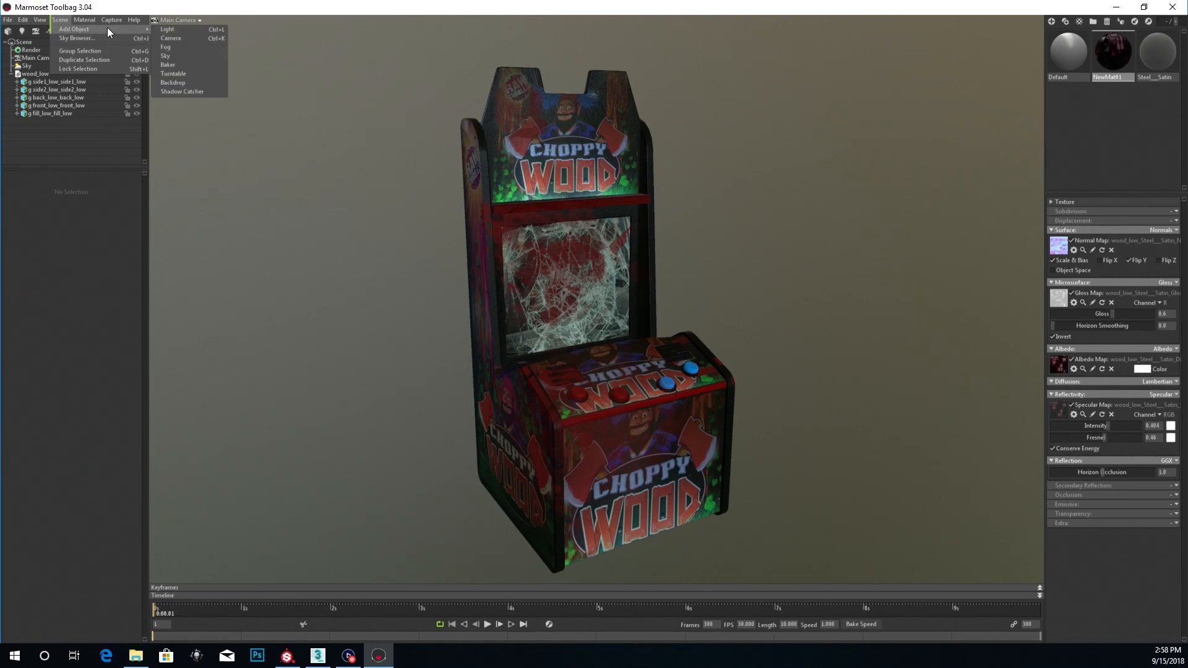
left_click(168, 29)
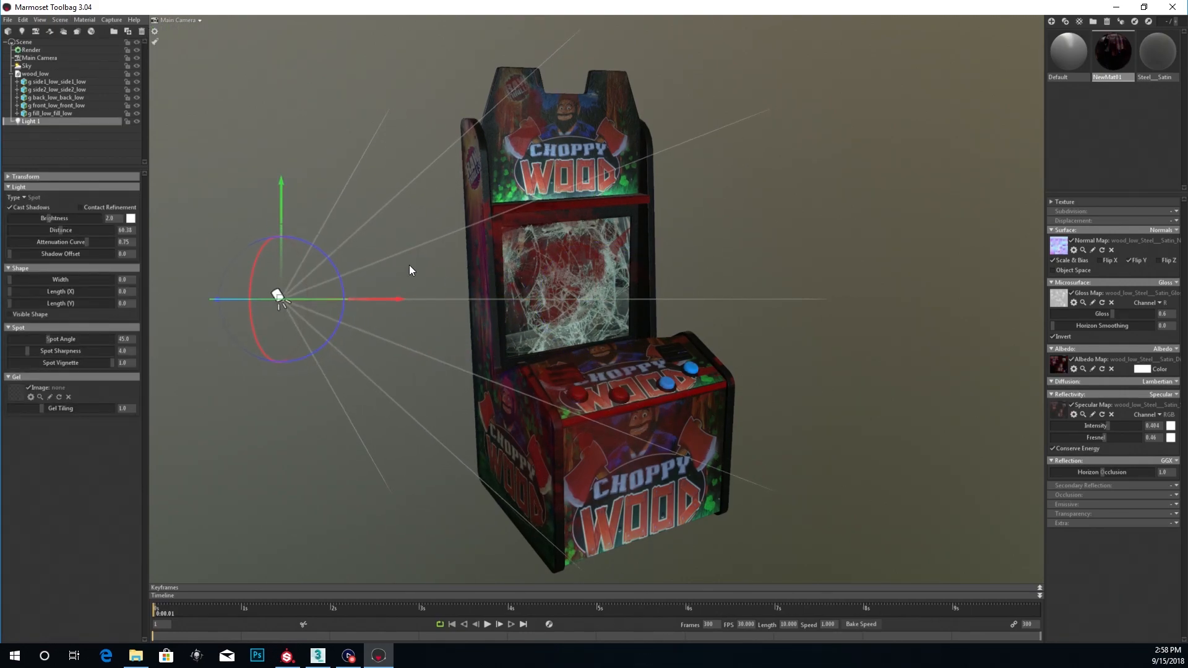
mouse_move(64, 22)
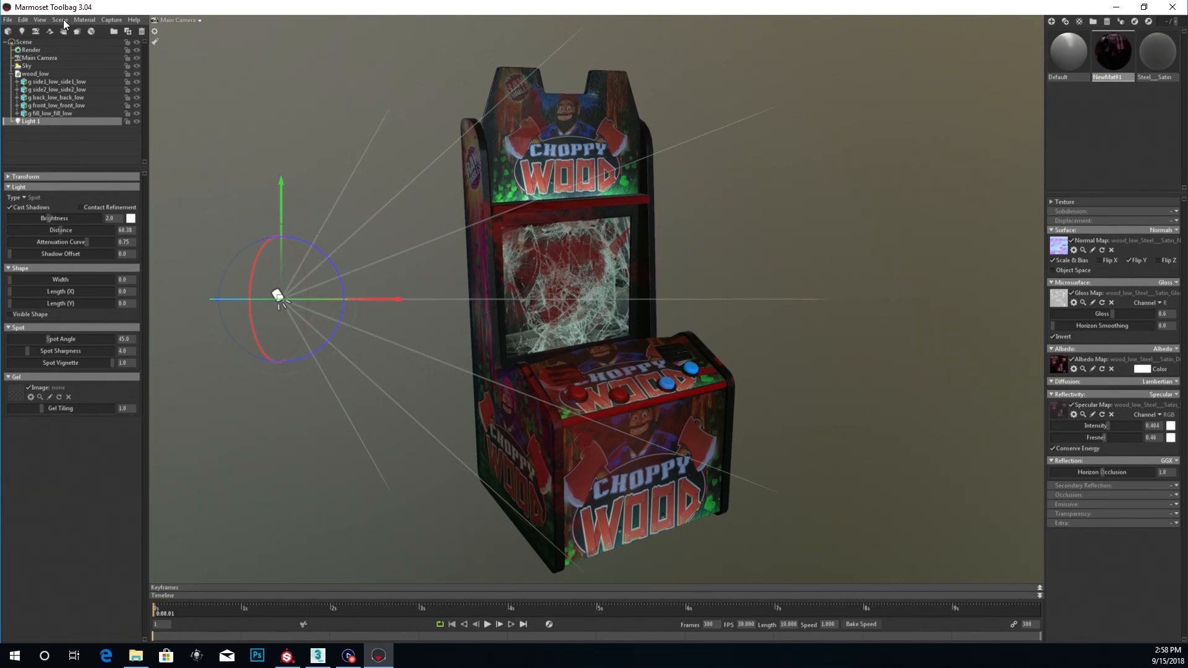
- Light the cabinet with the Grace Cathedral sky preset from the Sky Browser
left_click(59, 19)
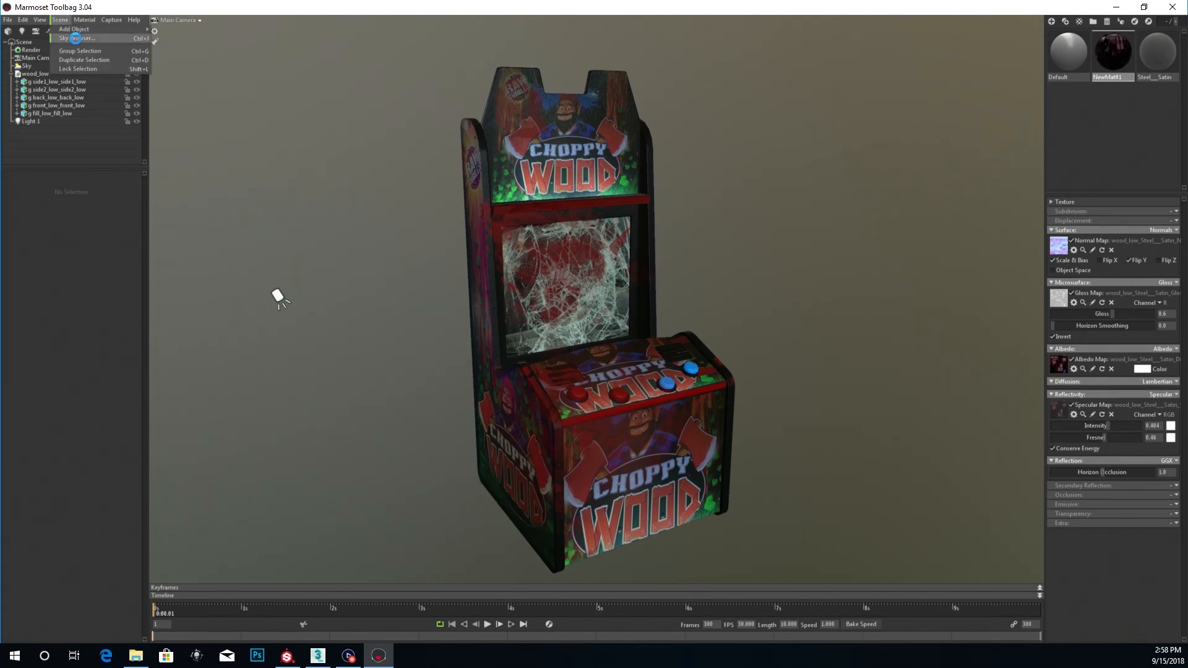
left_click(68, 38)
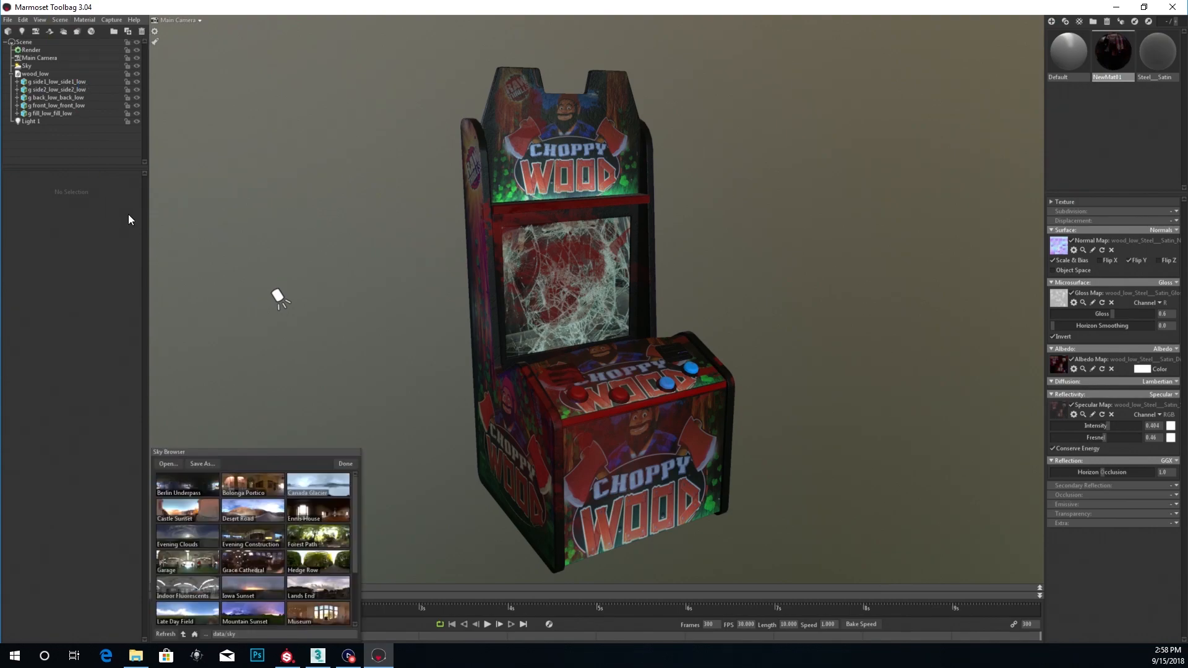
mouse_move(190, 500)
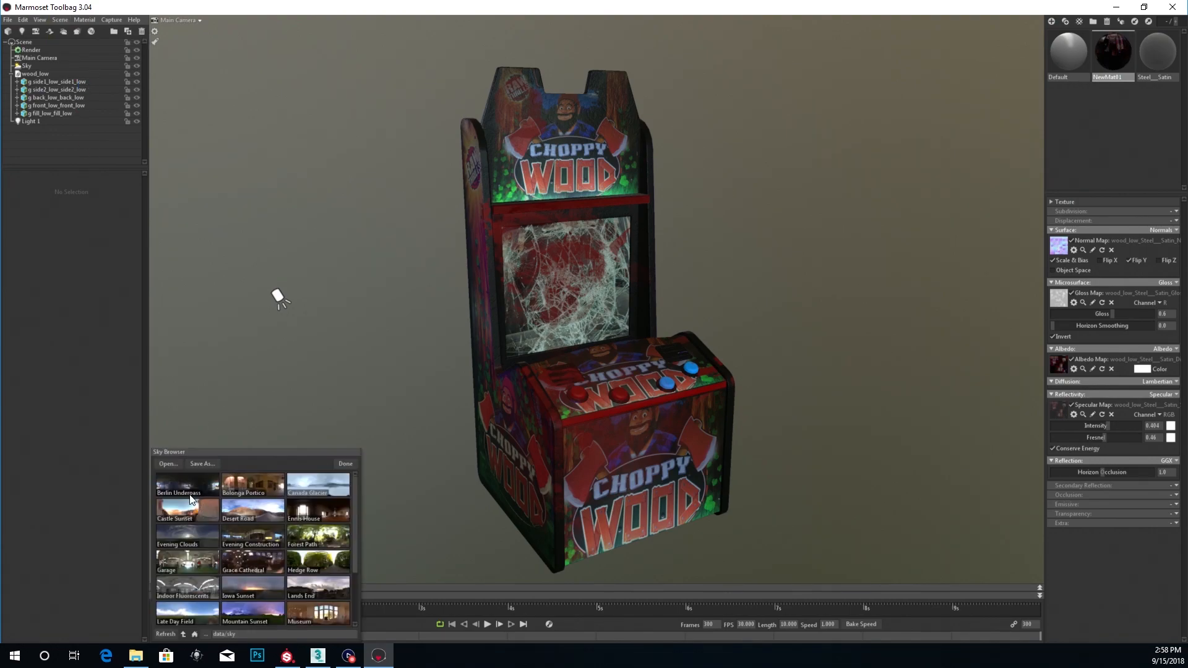
mouse_move(310, 534)
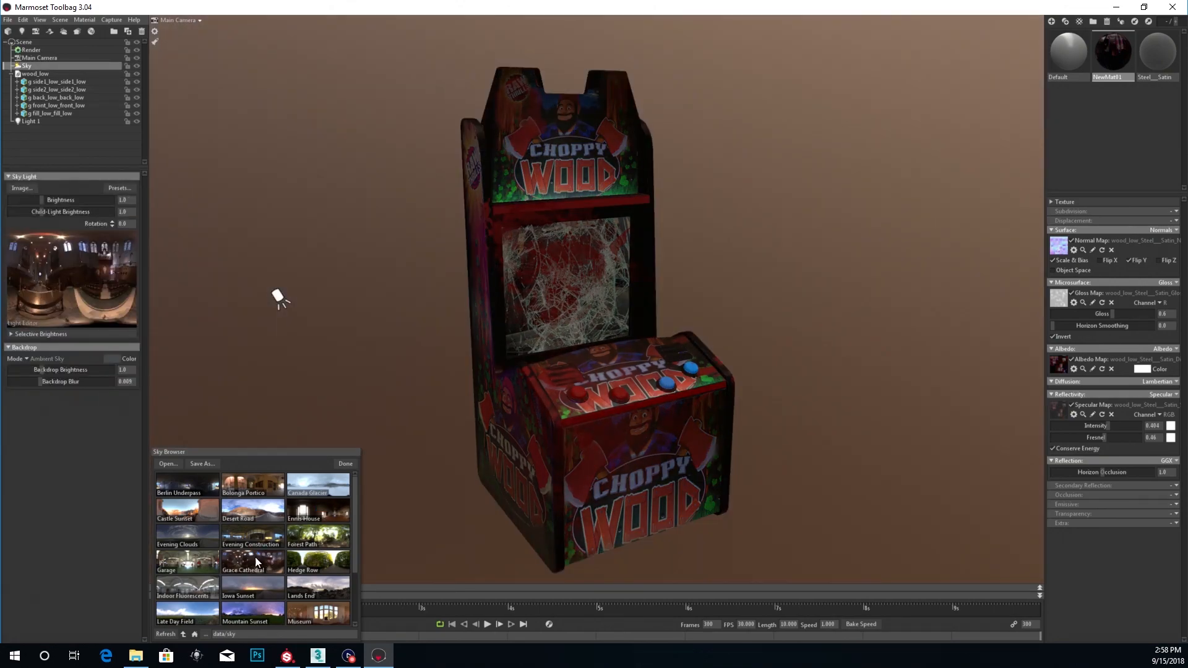
mouse_move(174, 432)
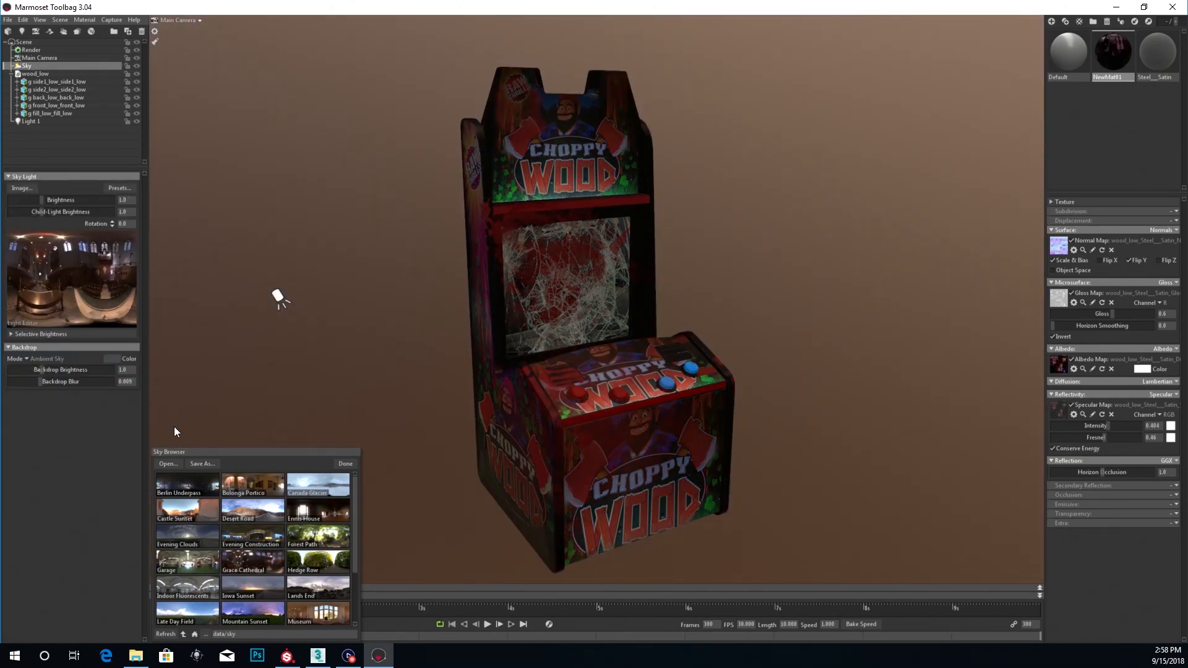
left_click(13, 65)
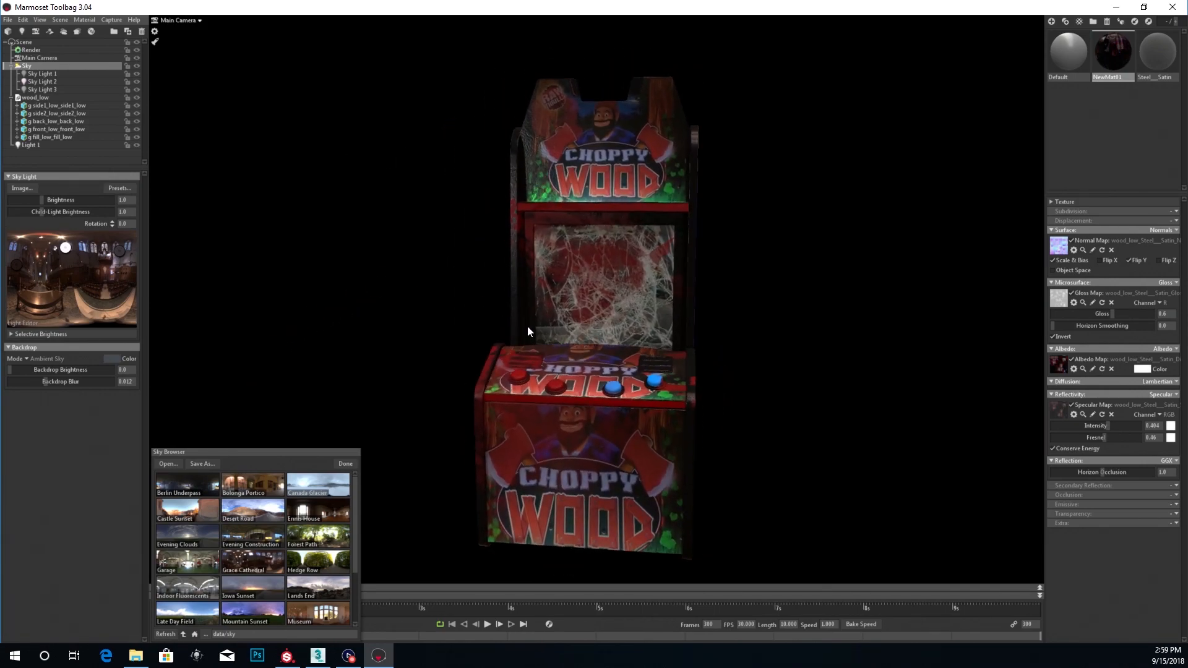
- Compare against the Substance Painter view, then return to the cabinet scene on its black backdrop
left_click(286, 656)
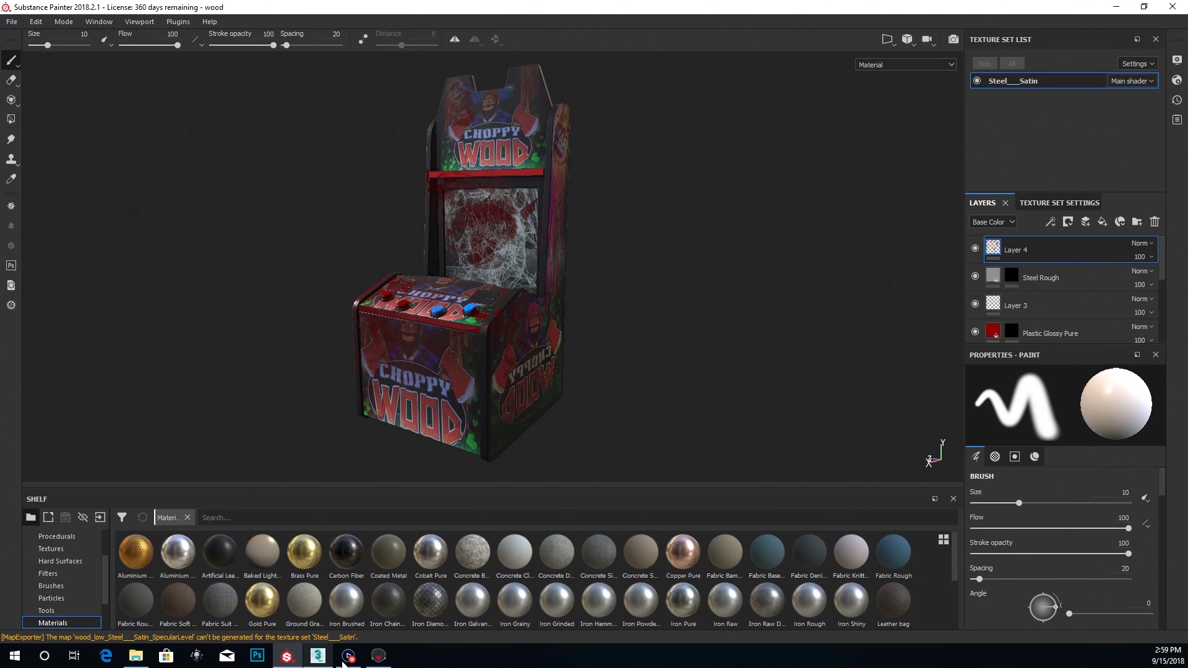
left_click(347, 655)
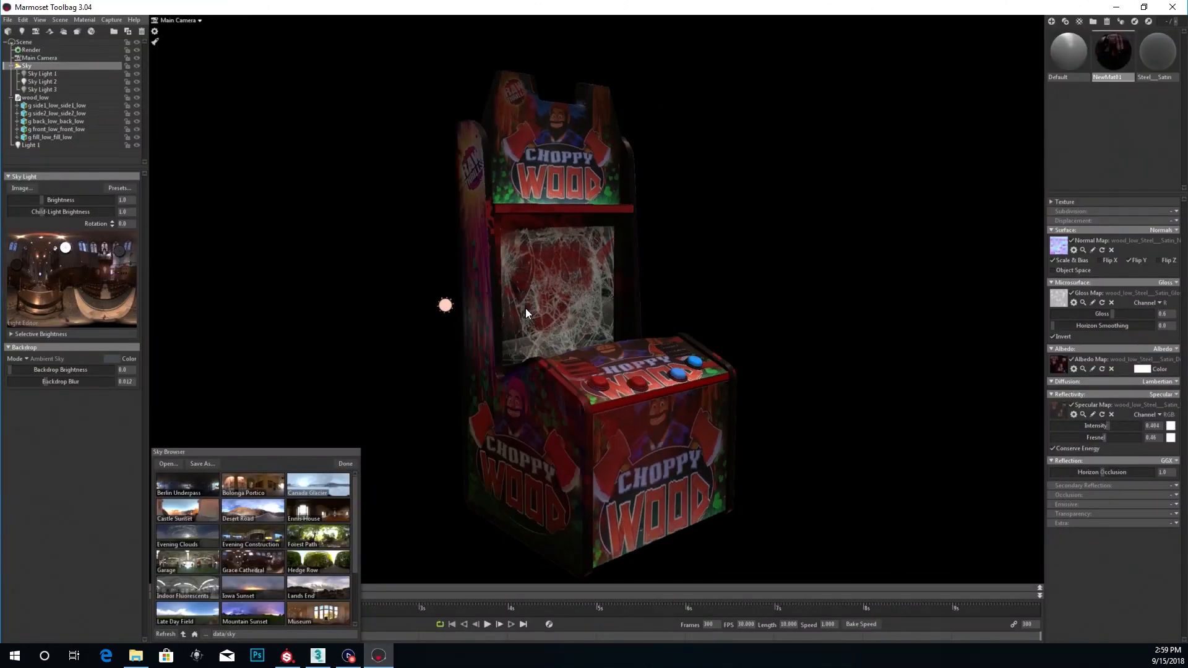